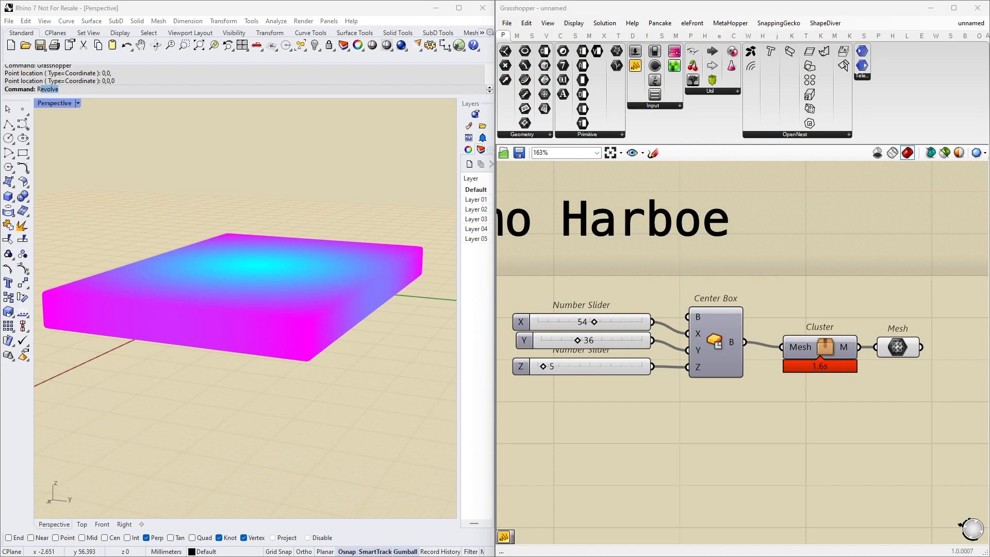
pyautogui.moveTo(643, 351)
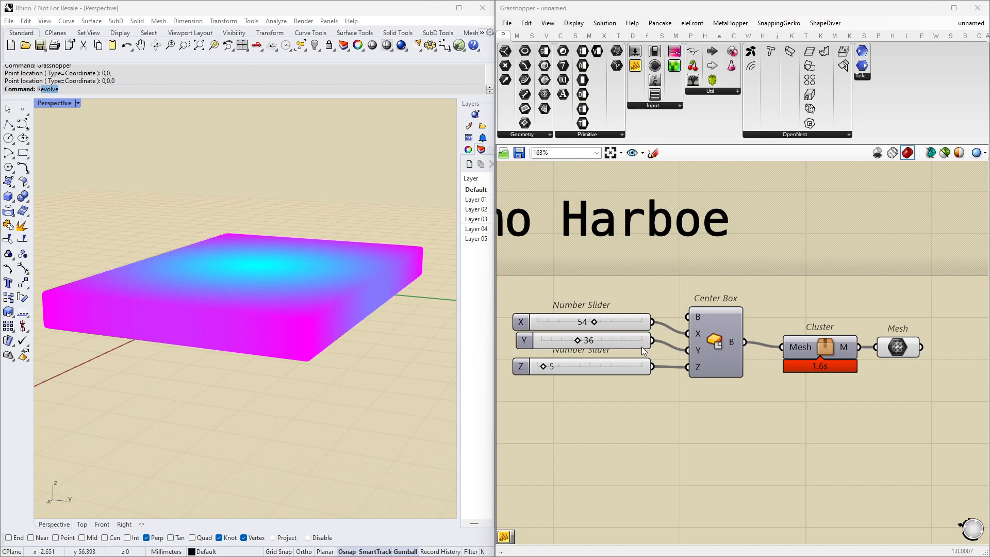
pyautogui.moveTo(735, 354)
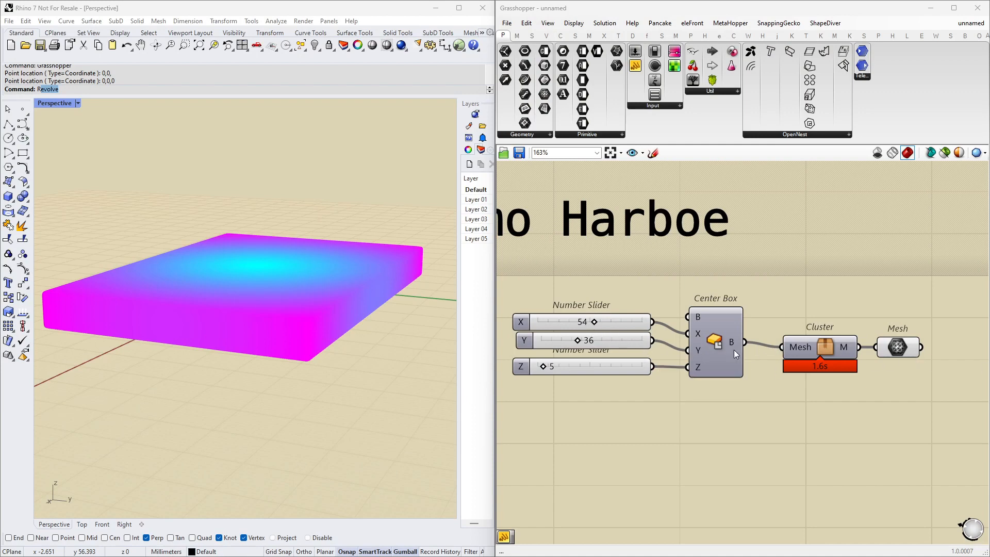
# Set the Z slider feeding Center Box to 25 so the Rhino block grows taller
pyautogui.click(716, 341)
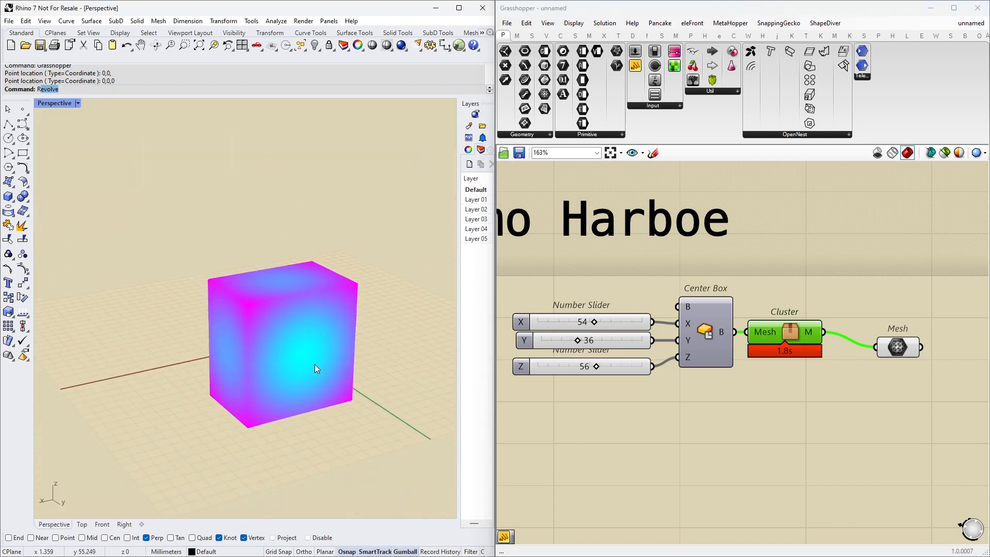
pyautogui.doubleClick(580, 366)
pyautogui.write('25')
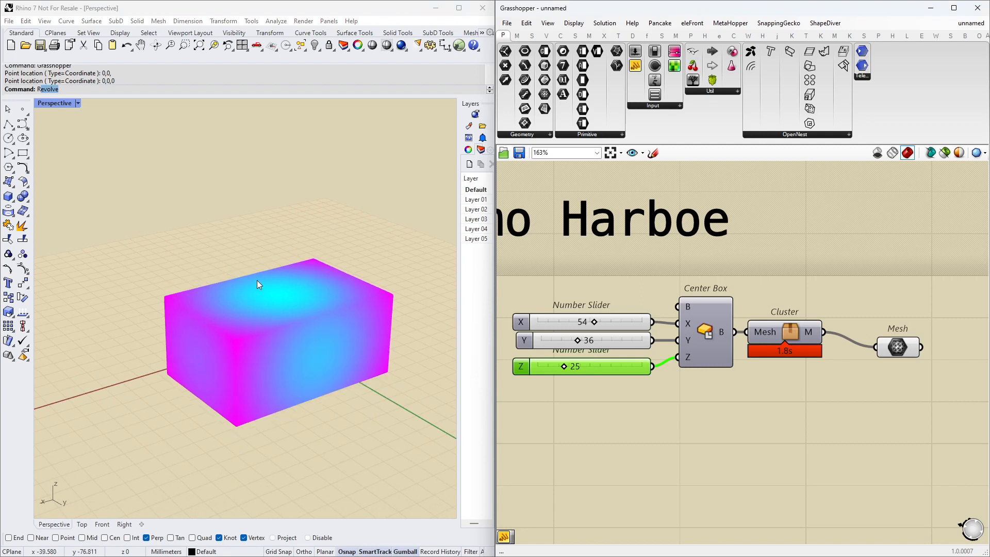
pyautogui.scroll(-3)
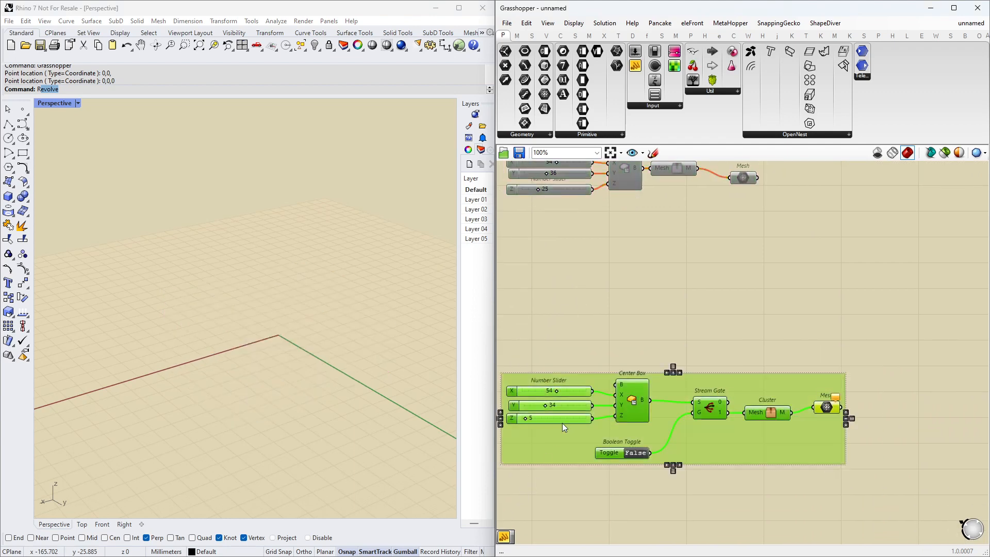
# Toggle the Stream Gate's Boolean to True, False, then True to pass the 47 by 83 box to the mesh
pyautogui.scroll(-3)
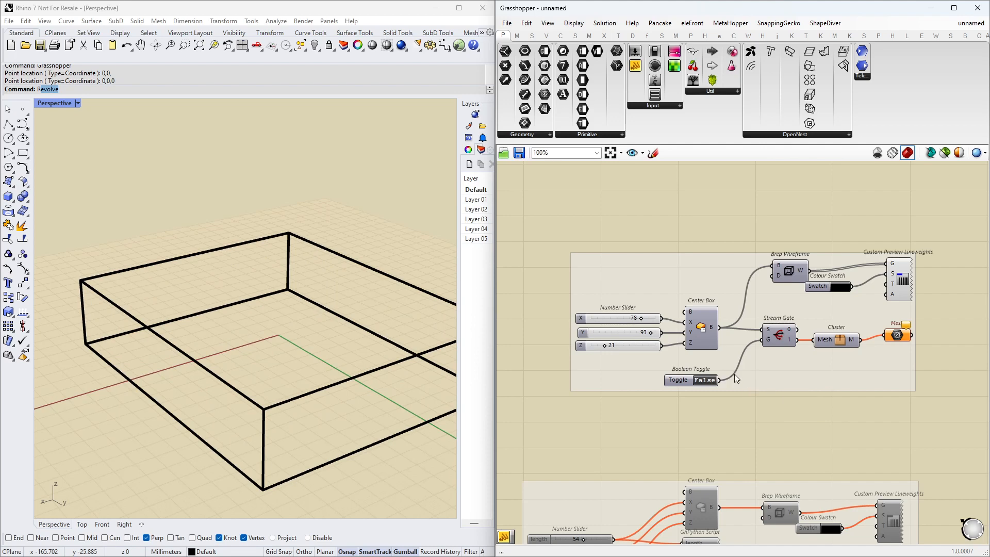
pyautogui.moveTo(700, 384)
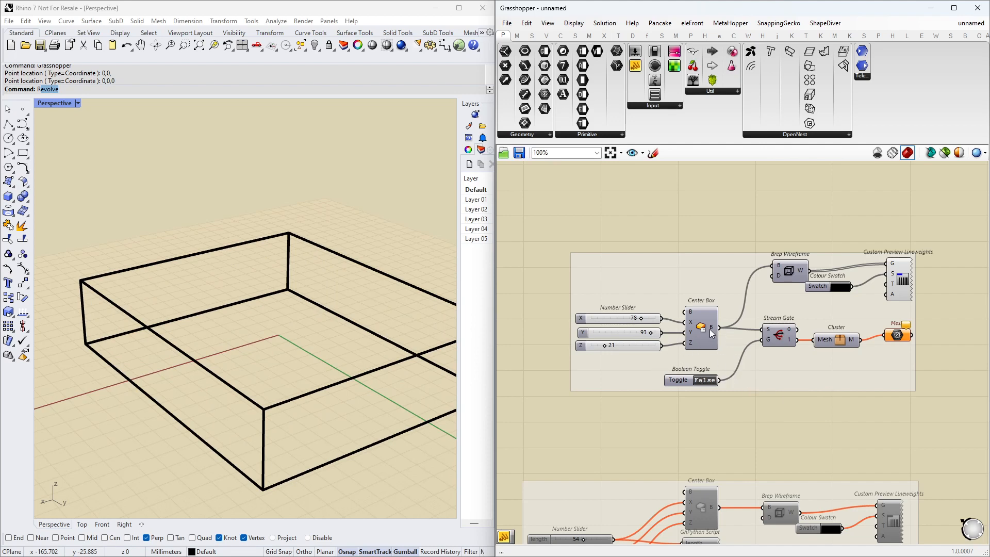
pyautogui.click(705, 380)
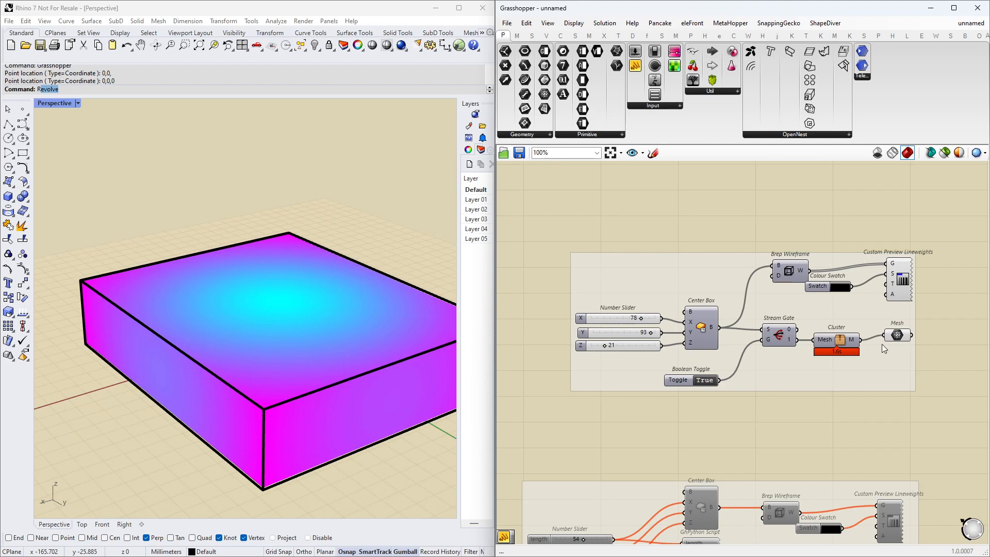
pyautogui.moveTo(802, 326)
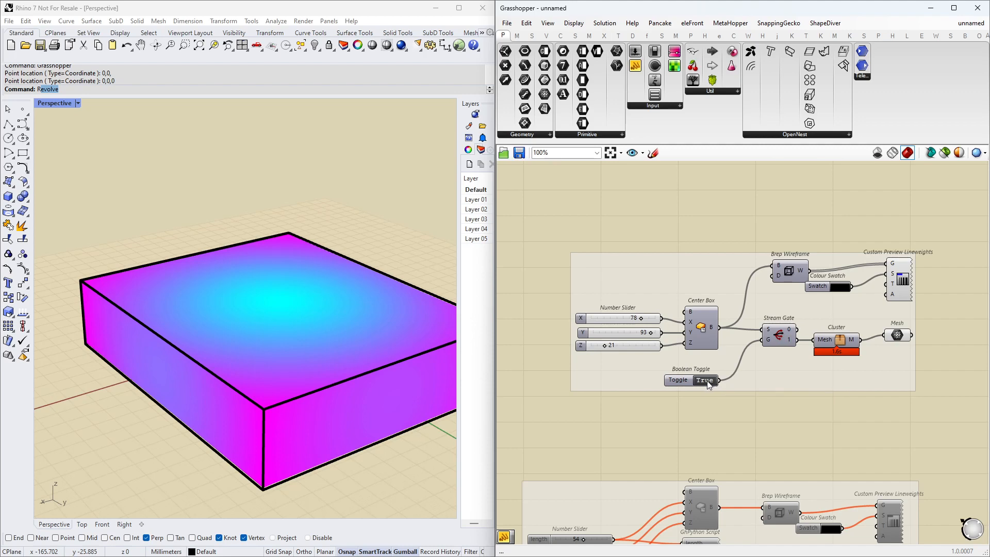
pyautogui.click(705, 379)
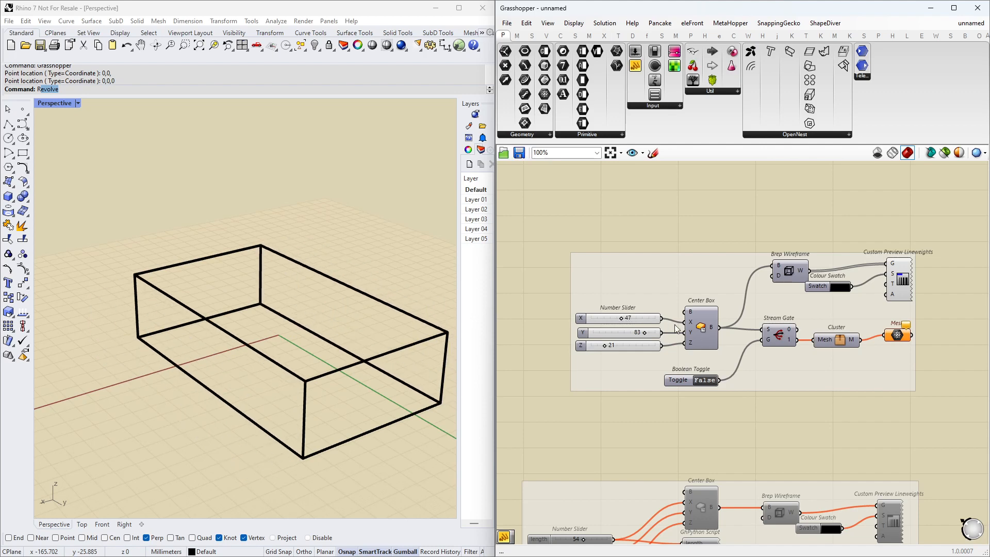
pyautogui.moveTo(781, 348)
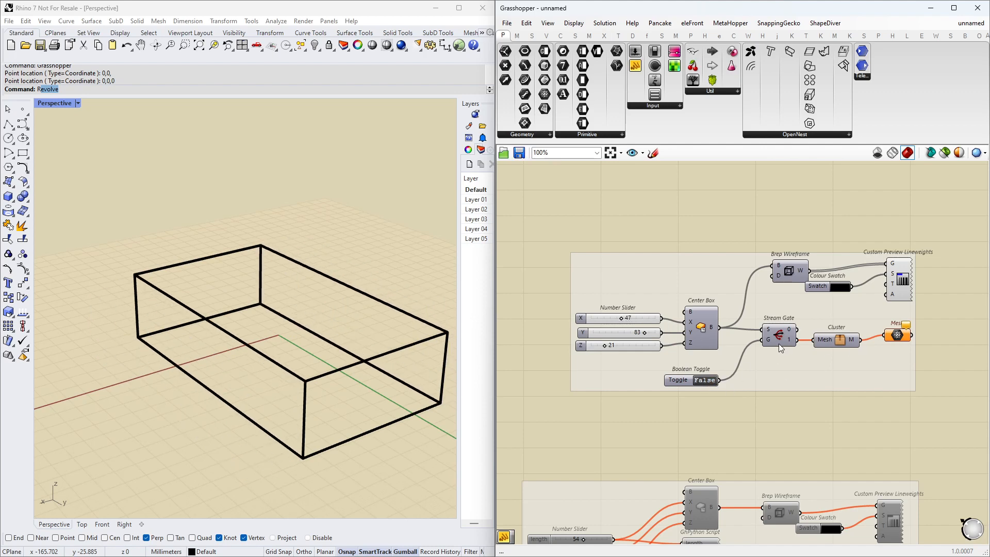
pyautogui.click(704, 380)
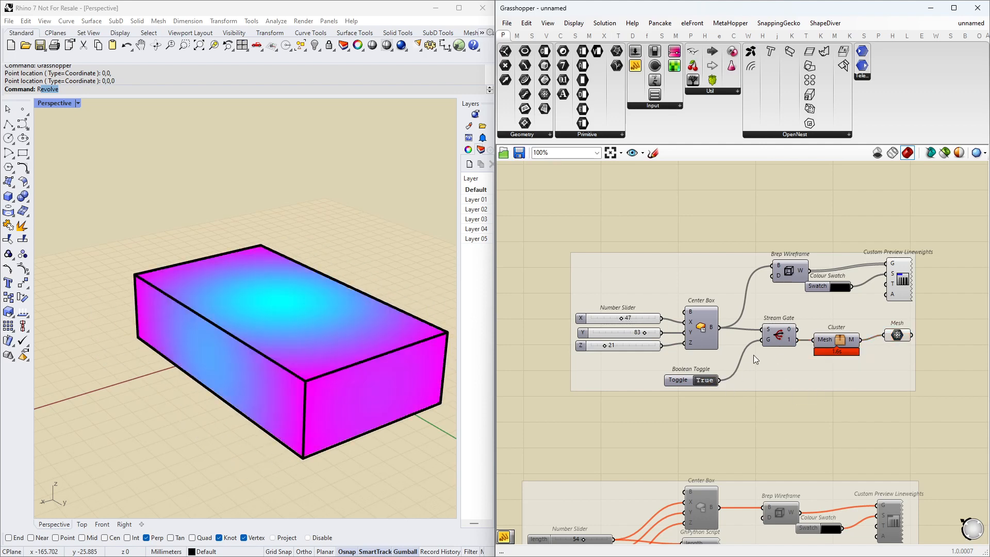
pyautogui.scroll(-3)
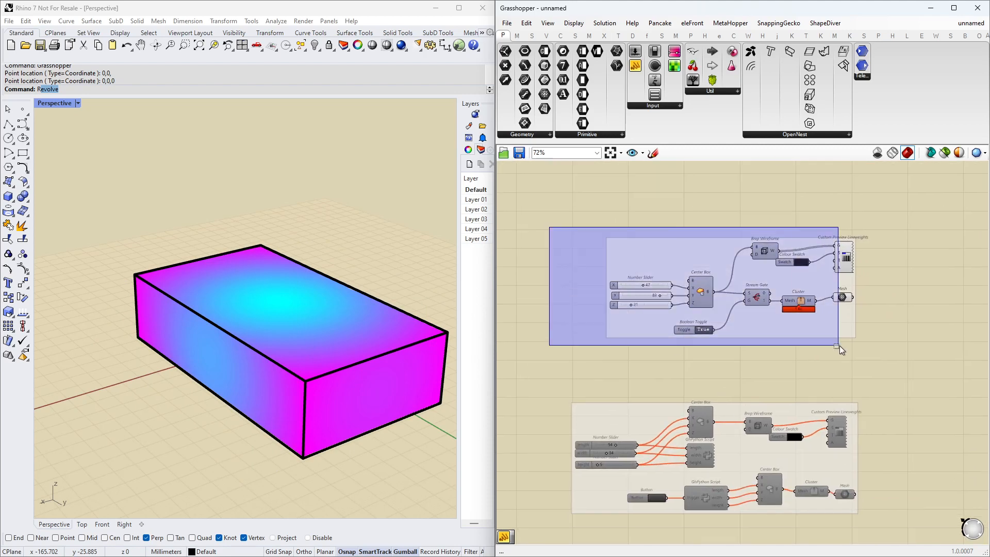
# Select Custom Preview Lineweights in the GhPython group previewing the 41 by 65 by 31 box
pyautogui.scroll(-3)
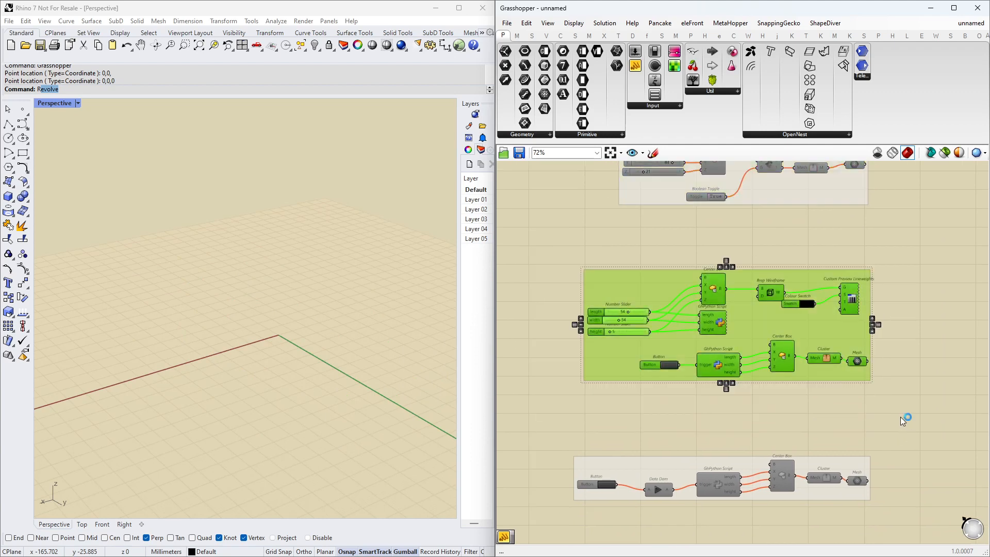
pyautogui.click(825, 359)
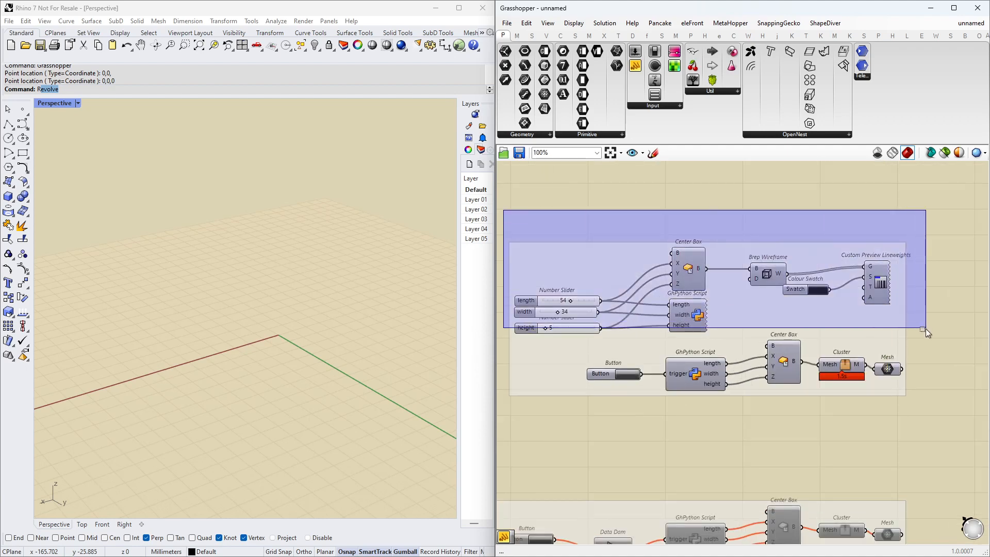
pyautogui.click(570, 417)
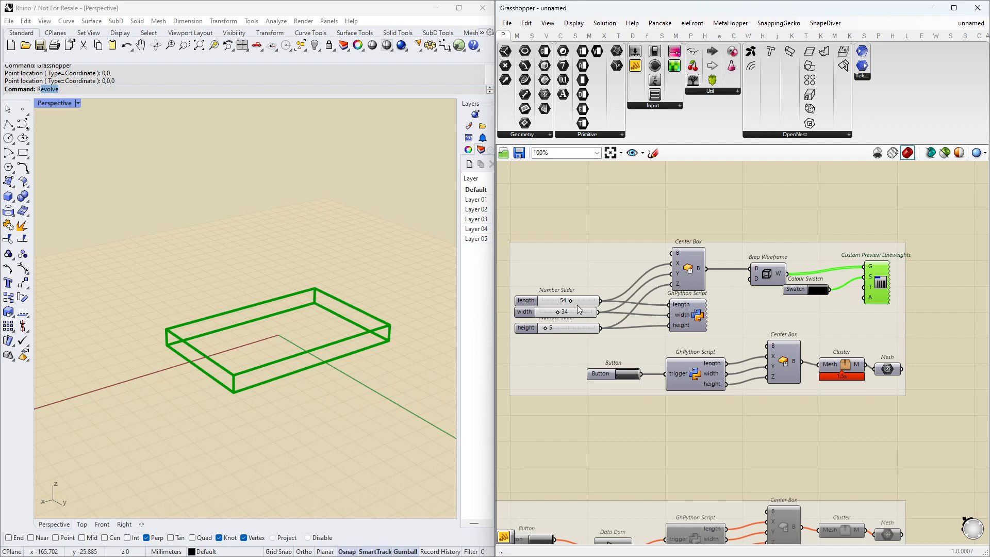
pyautogui.moveTo(696, 322)
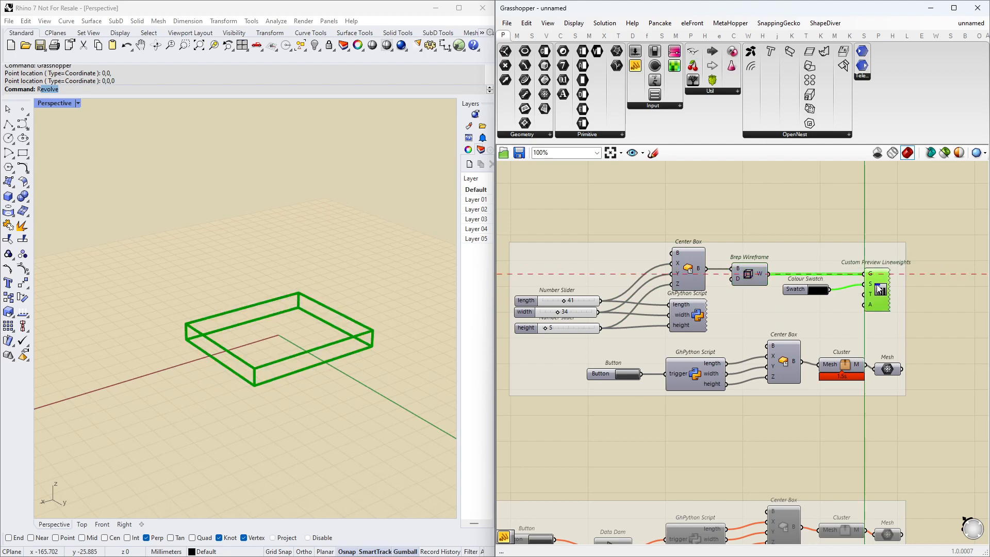
pyautogui.scroll(-3)
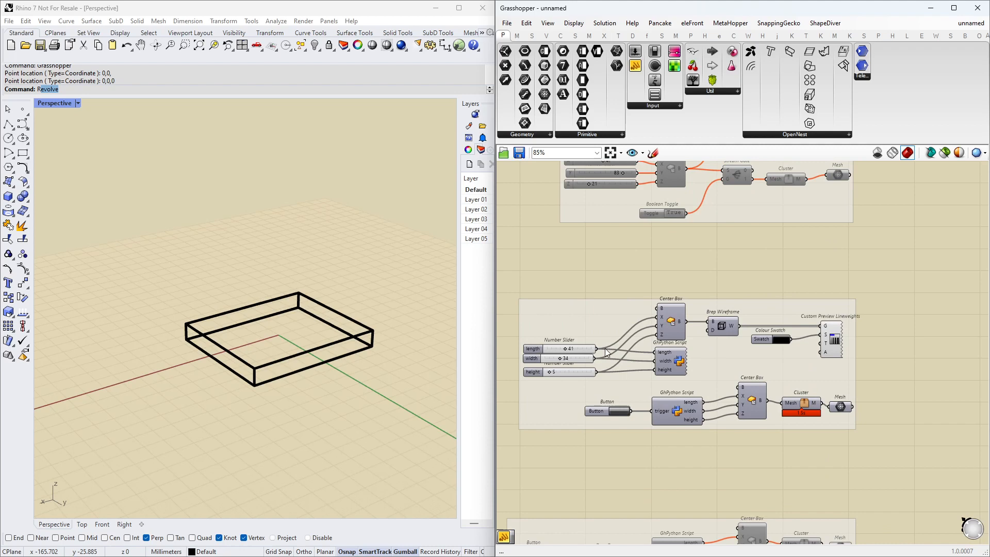
pyautogui.scroll(3)
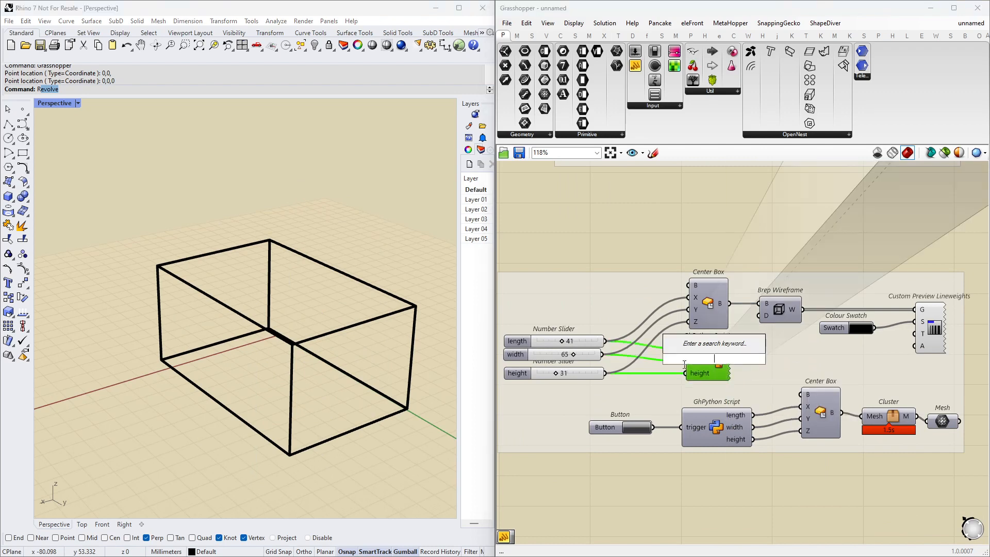
# In the sticky-writing GhPython script, add an example line 'sc.s…WHATEVER' under the scriptcontext import
pyautogui.doubleClick(723, 420)
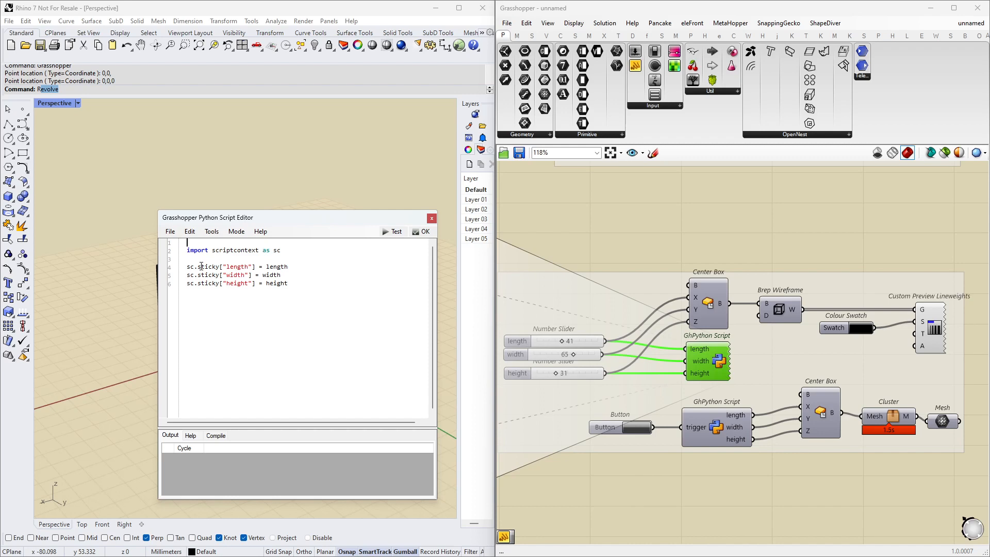
pyautogui.click(280, 250)
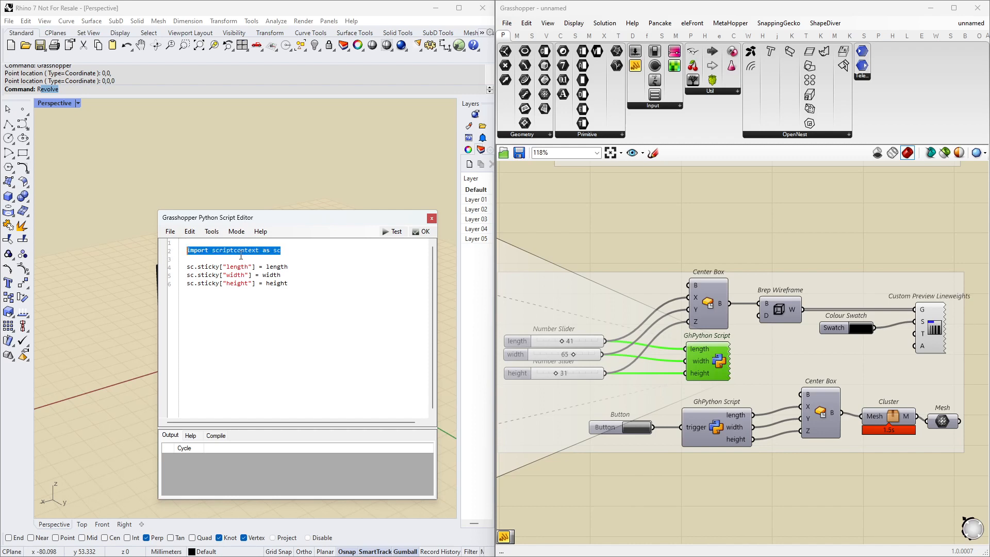
pyautogui.click(281, 250)
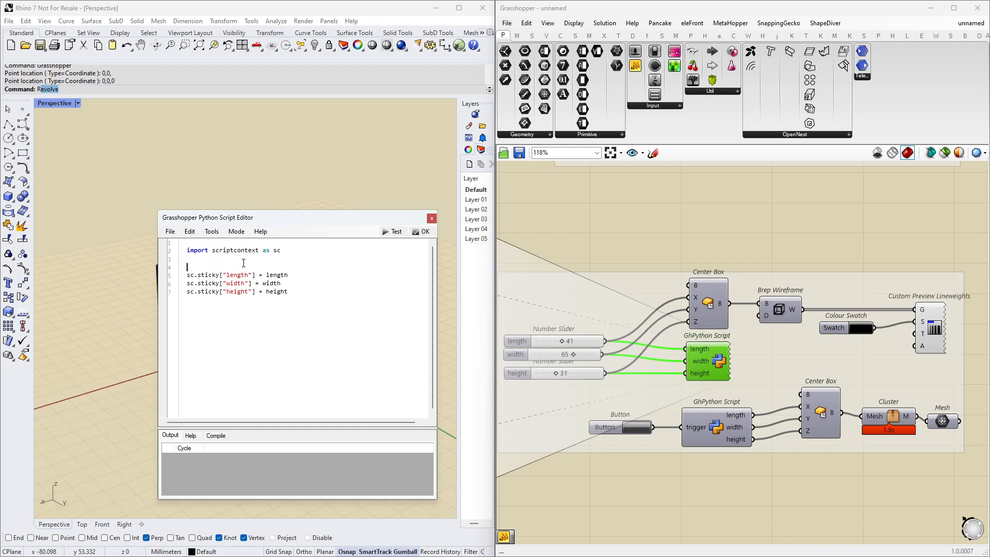
pyautogui.write('sc.sticky[')
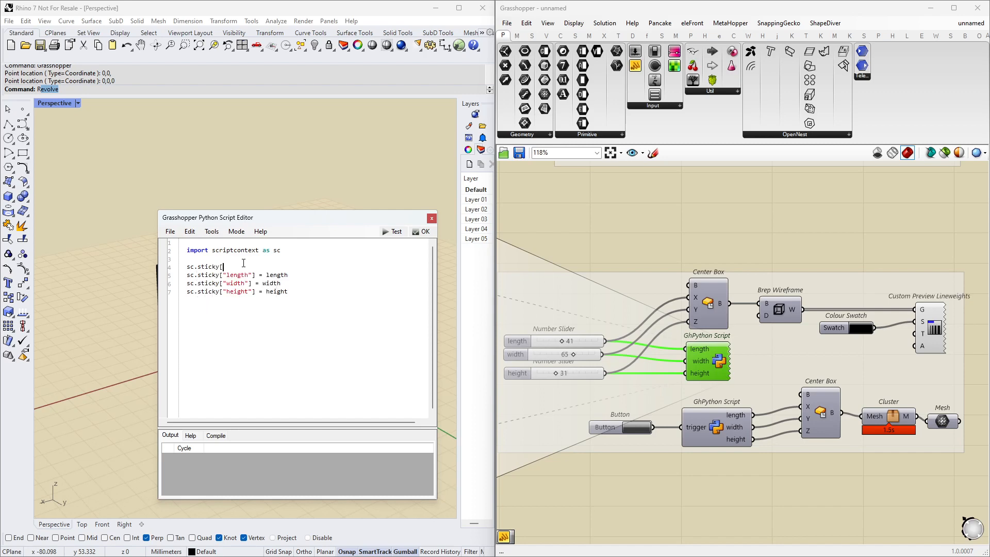
pyautogui.write('WHATEVERWEWANT"] =')
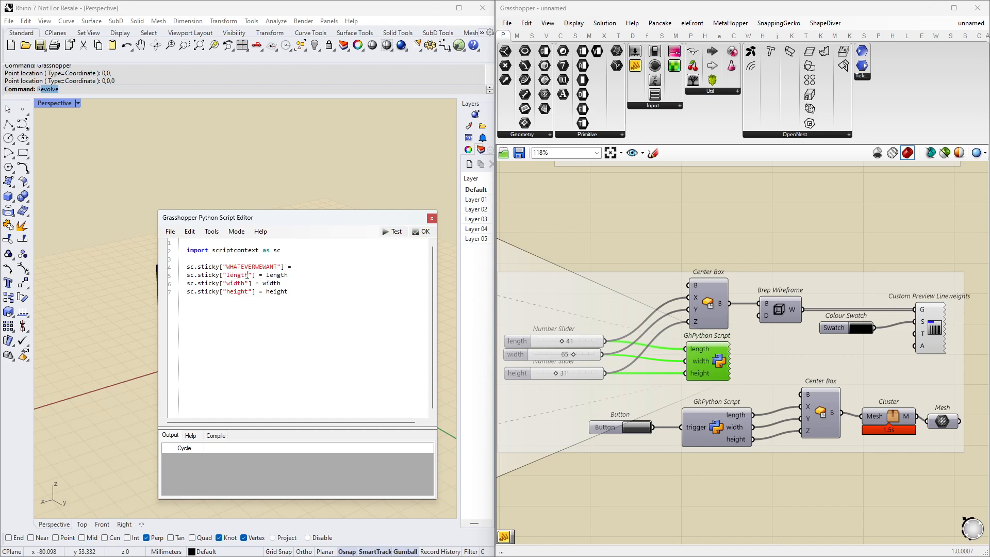
# Delete the example sticky line again, leaving the length, width and height sticky assignments
pyautogui.click(294, 266)
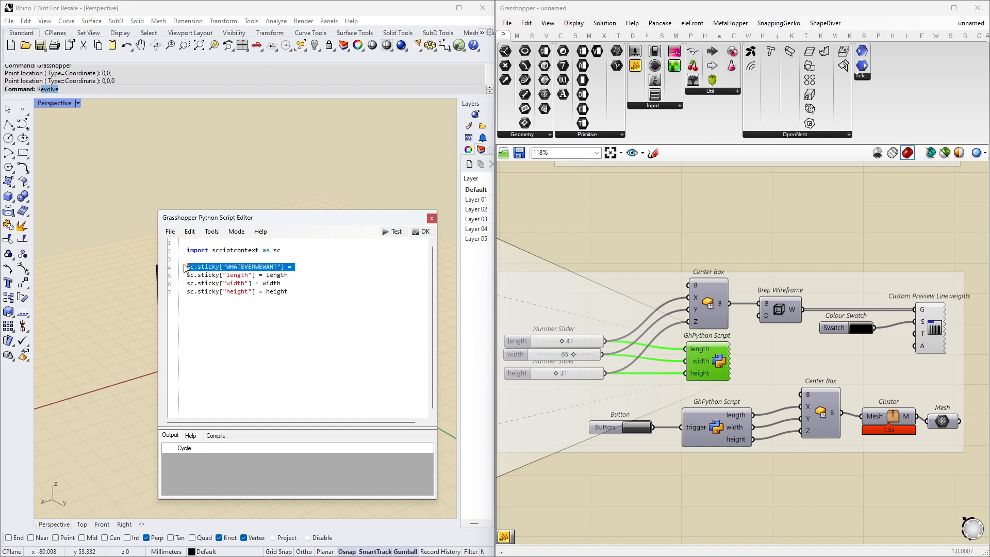
pyautogui.press('Delete')
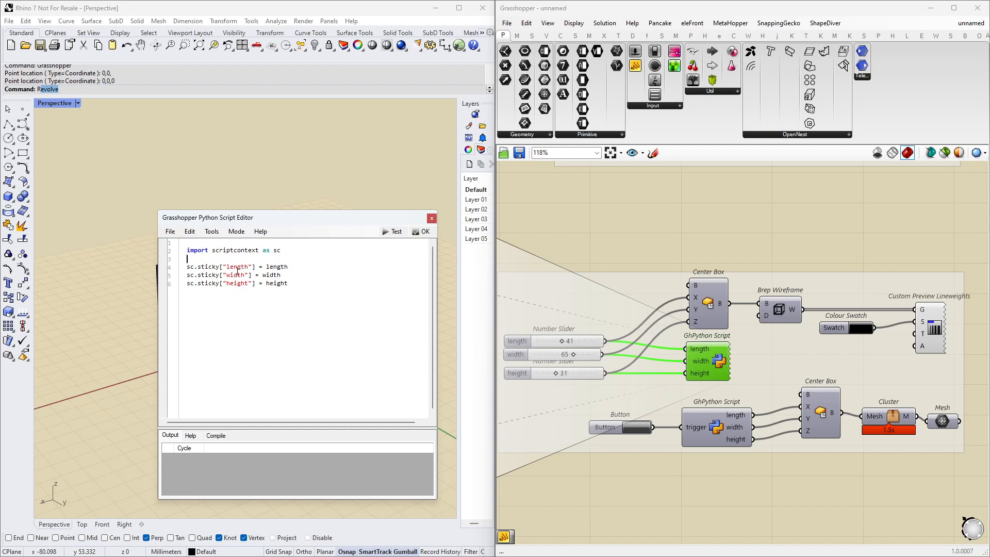
pyautogui.moveTo(280, 283)
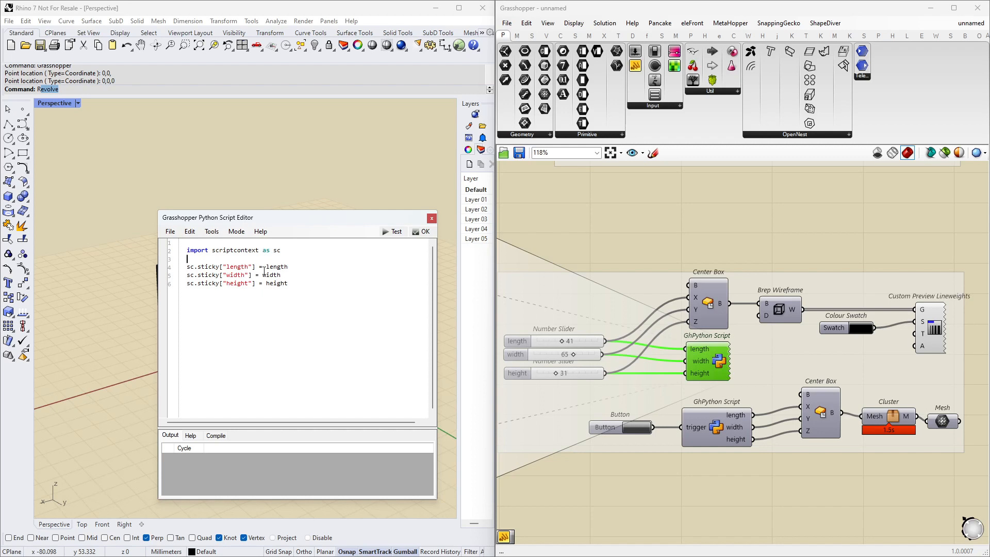
pyautogui.click(393, 231)
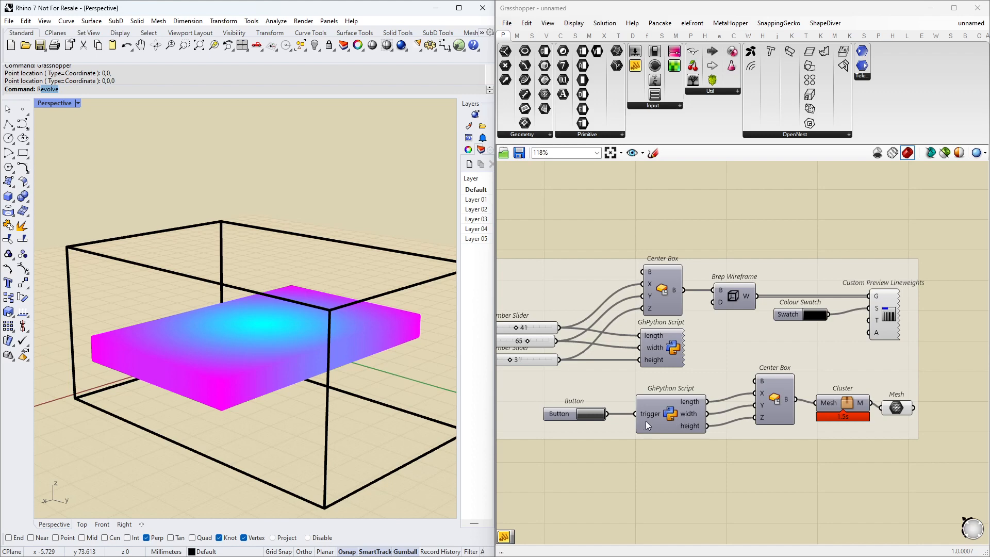
pyautogui.moveTo(667, 416)
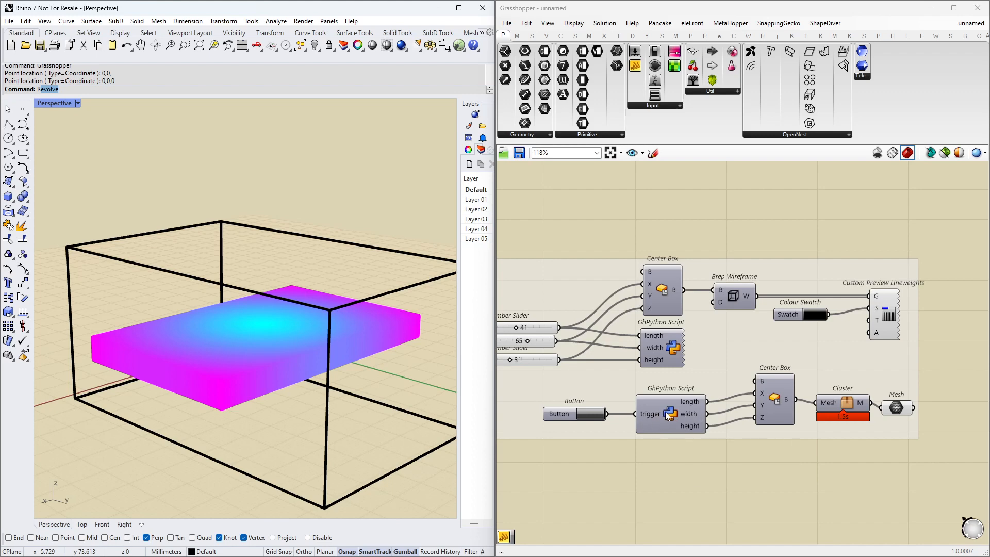
# Review the lower GhPython script reading sc.sticky length, width and height, then accept it with OK
pyautogui.doubleClick(669, 412)
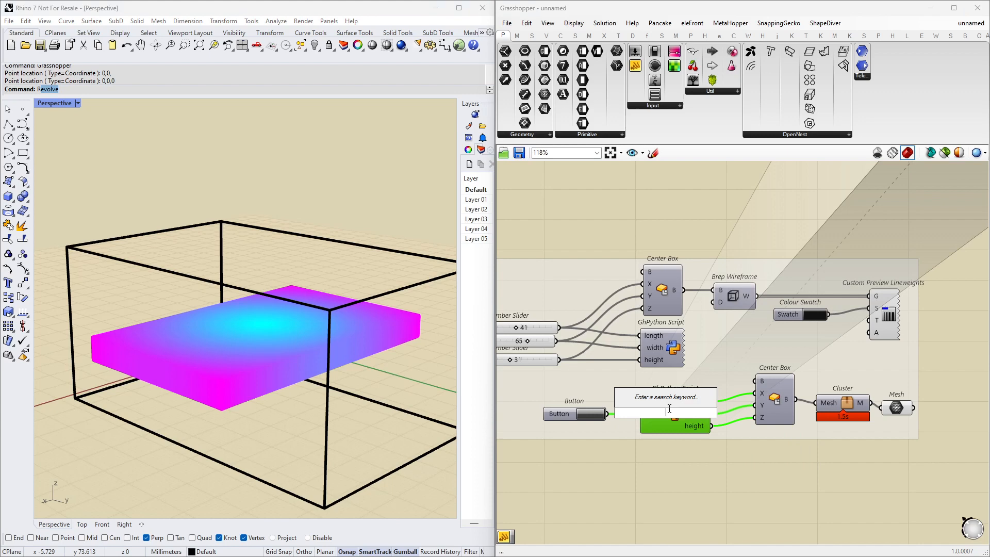
pyautogui.doubleClick(663, 413)
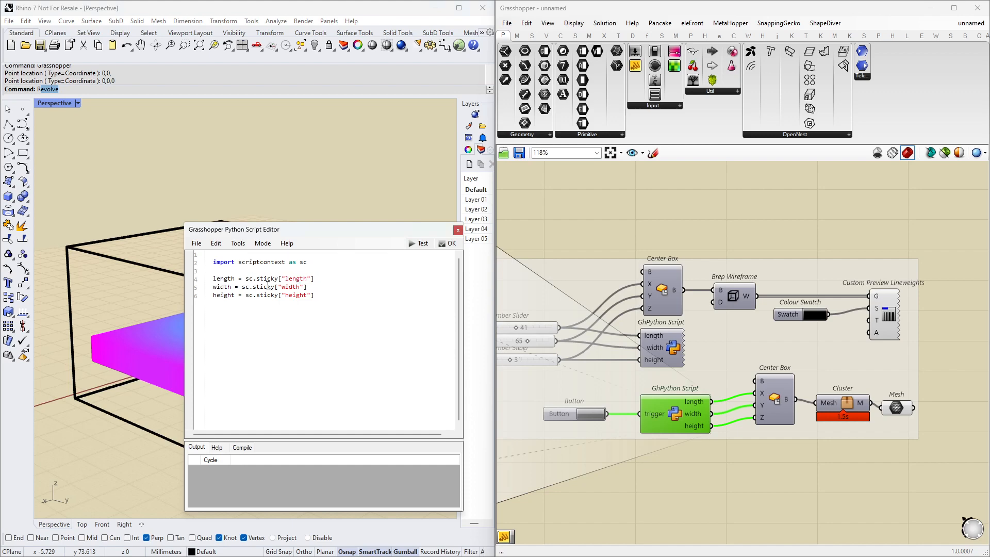
pyautogui.moveTo(645, 342)
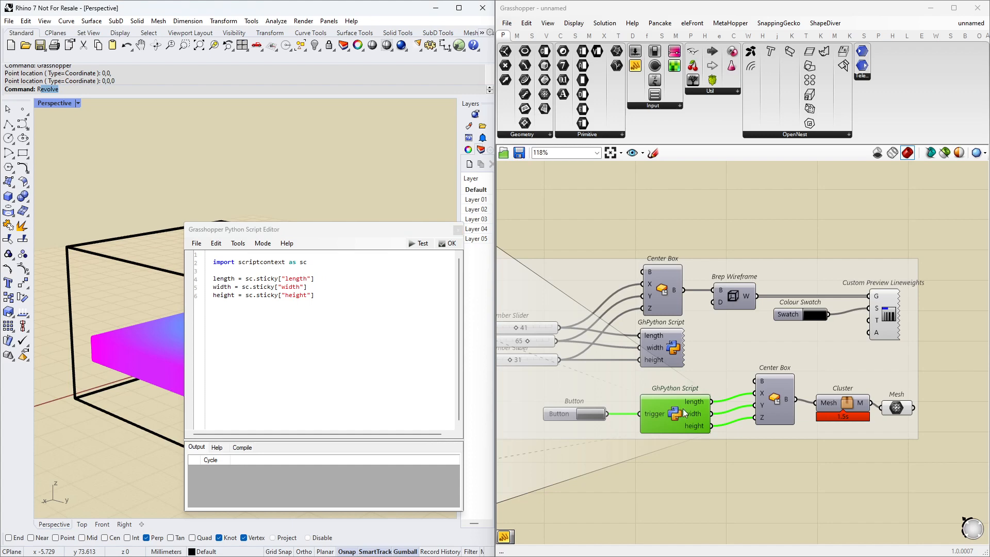
pyautogui.moveTo(646, 378)
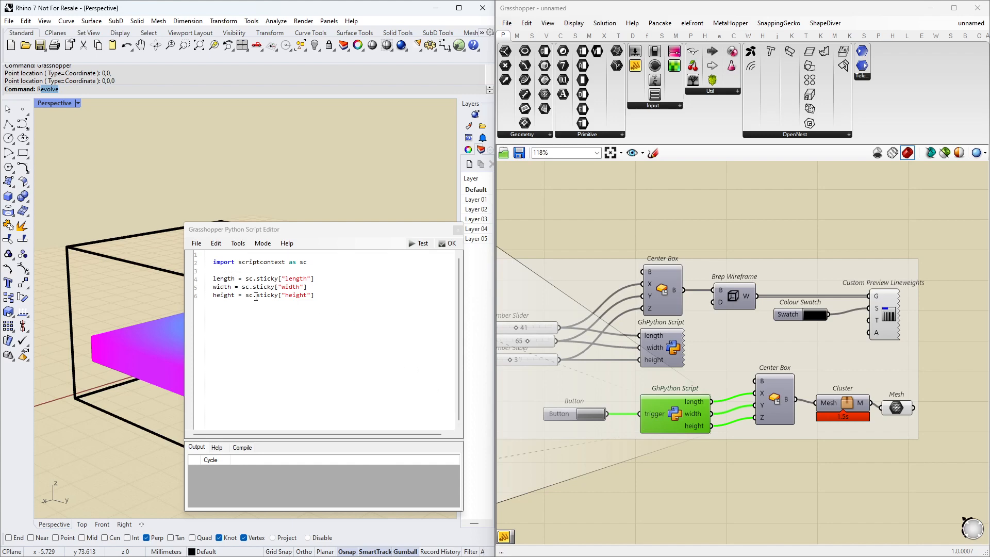
pyautogui.moveTo(660, 414)
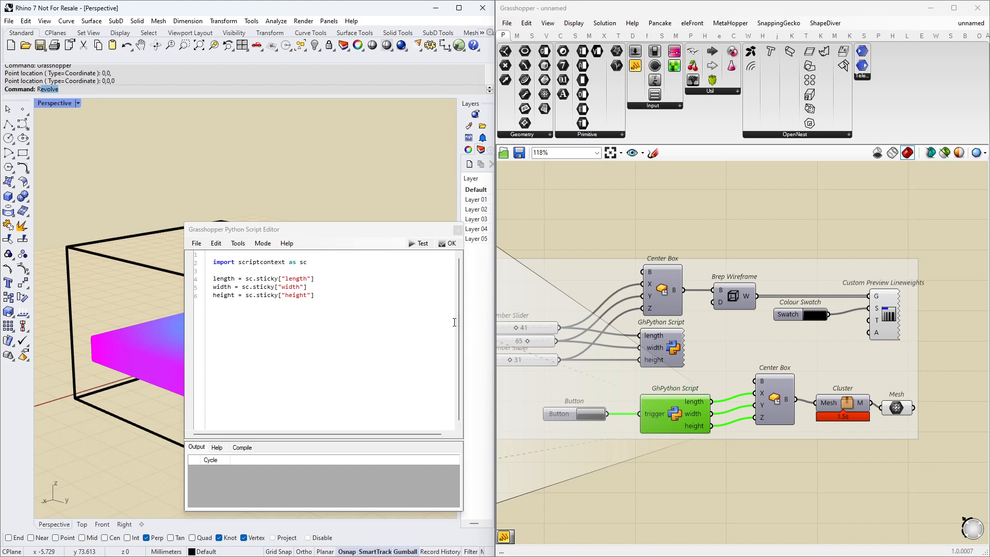
pyautogui.moveTo(277, 283)
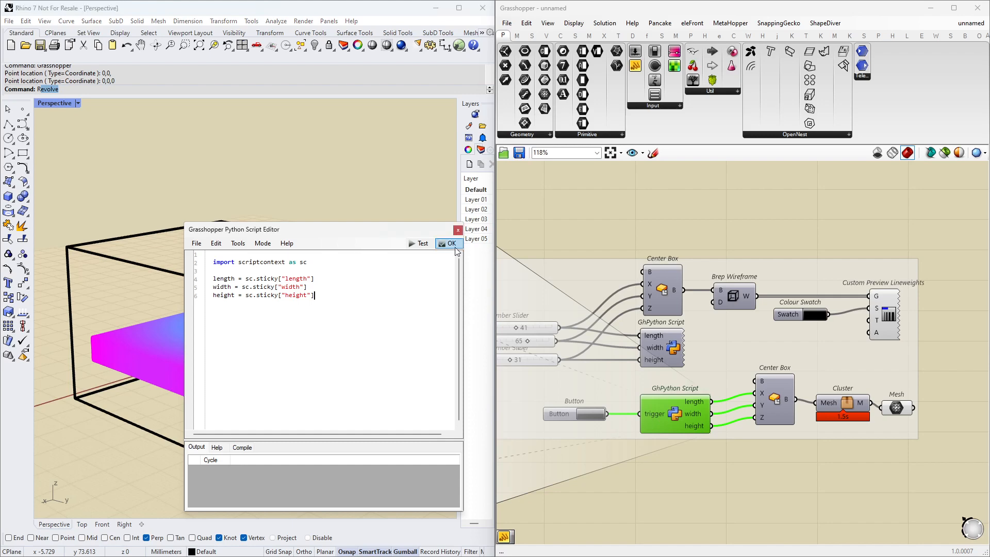
pyautogui.click(449, 243)
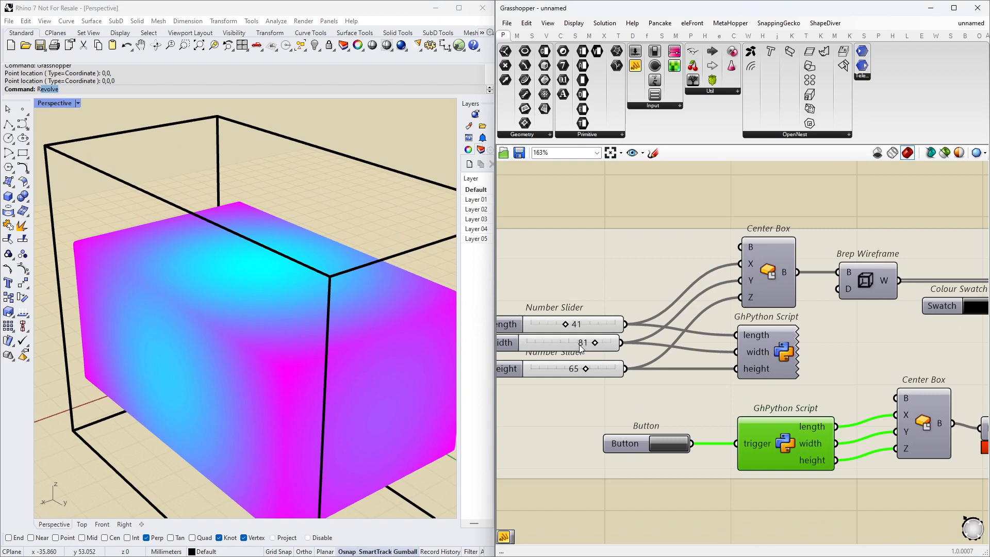
pyautogui.moveTo(671, 443)
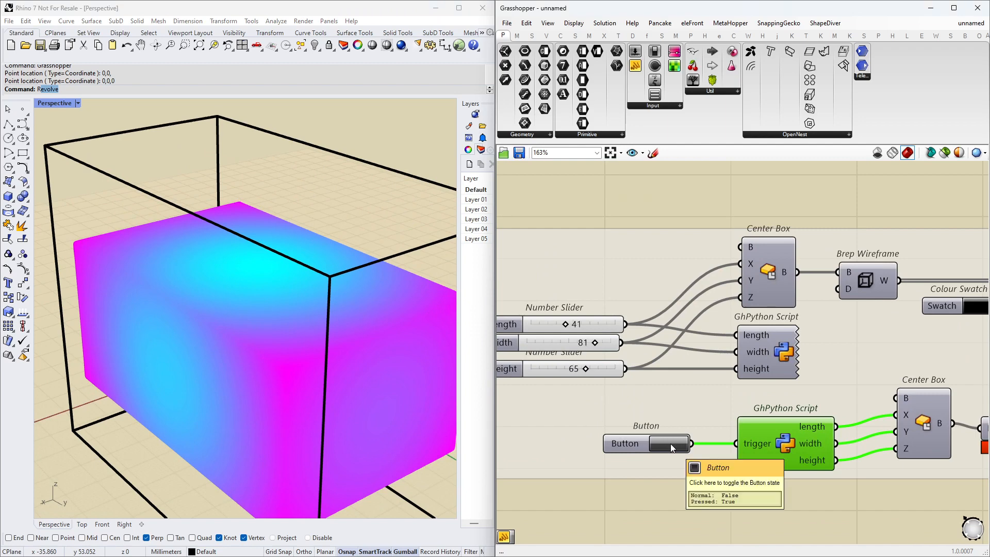
# Fire the Button twice so the script rebuilds Center Box at 62 by 63 by 93
pyautogui.click(663, 442)
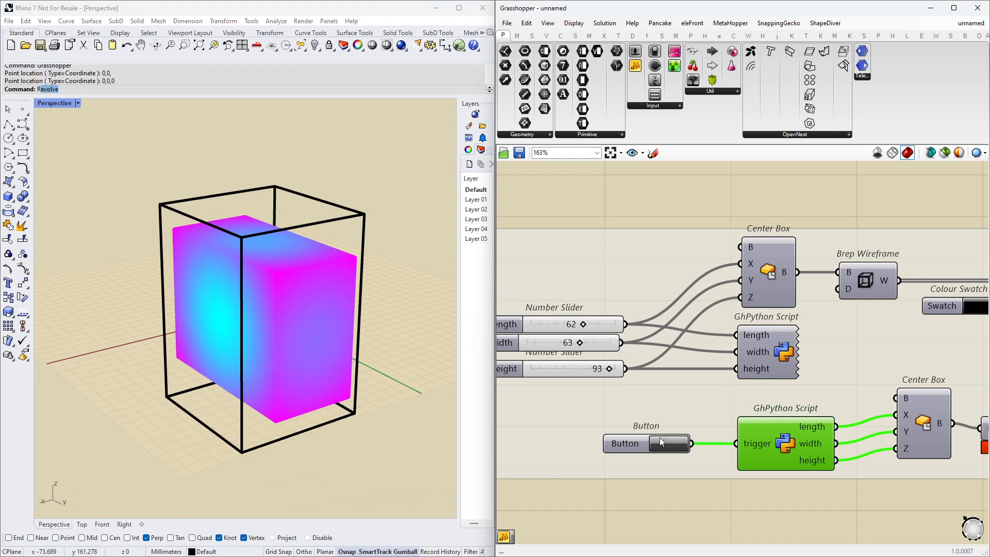
pyautogui.click(646, 443)
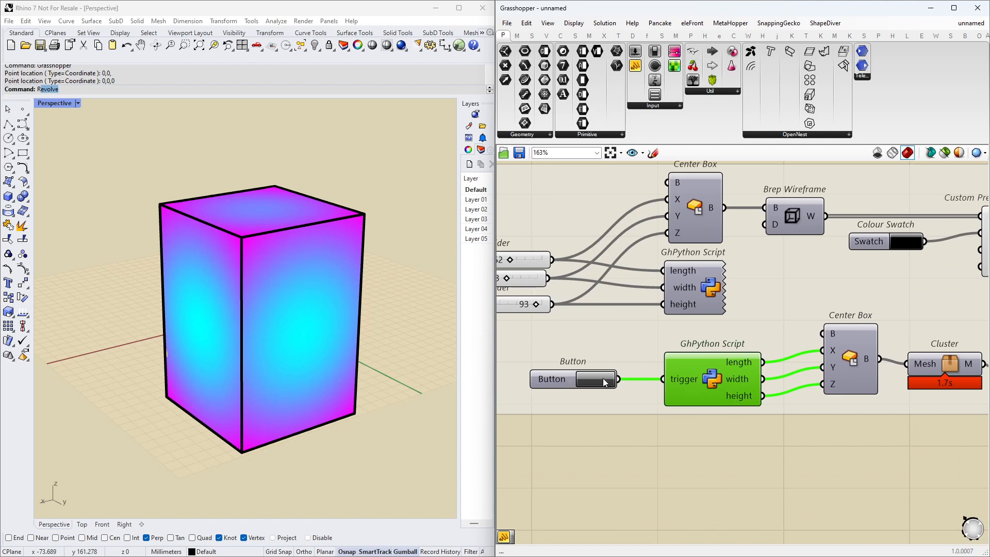
pyautogui.scroll(-3)
pyautogui.write('data rec')
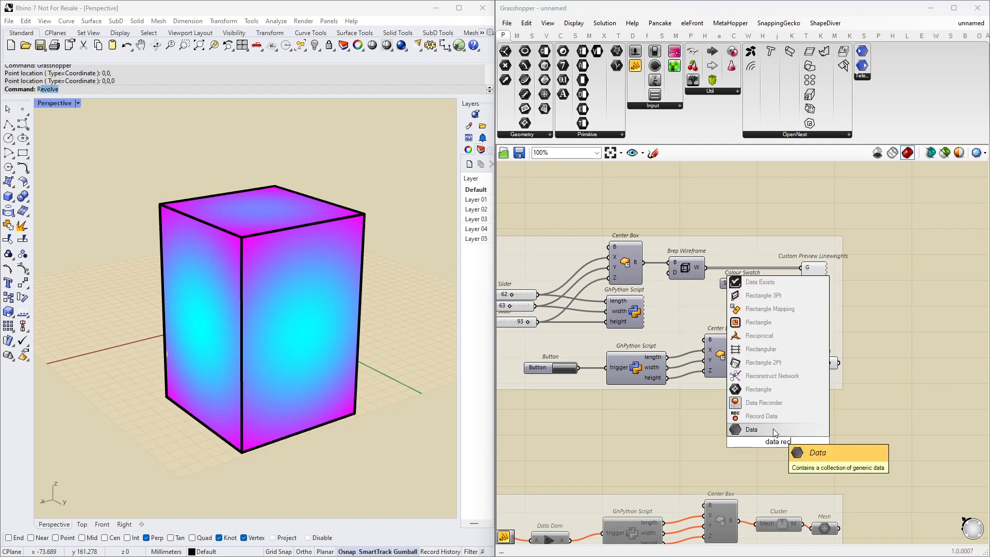
# Add a Data Recorder after the Mesh and press the Button, logging three identical mesh entries
pyautogui.click(763, 402)
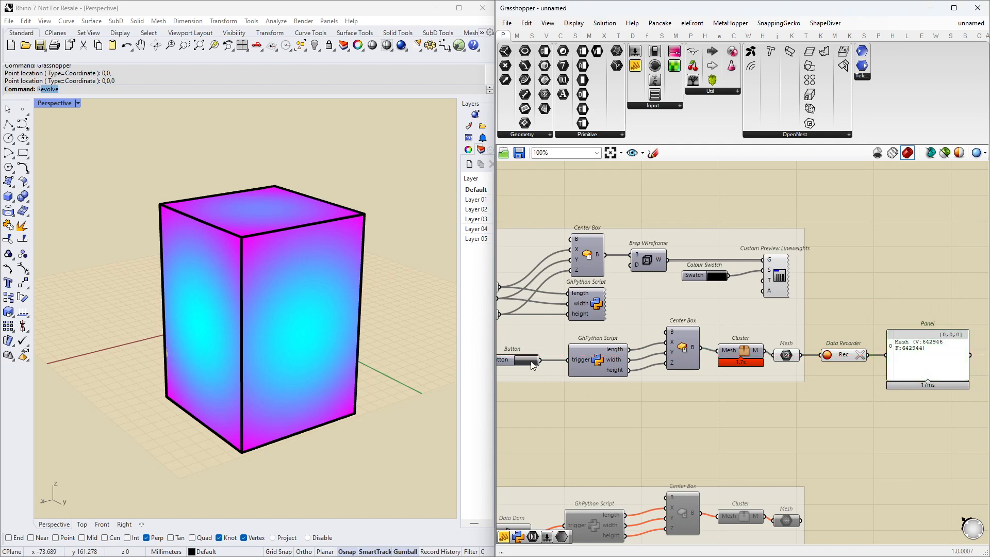
pyautogui.moveTo(521, 360)
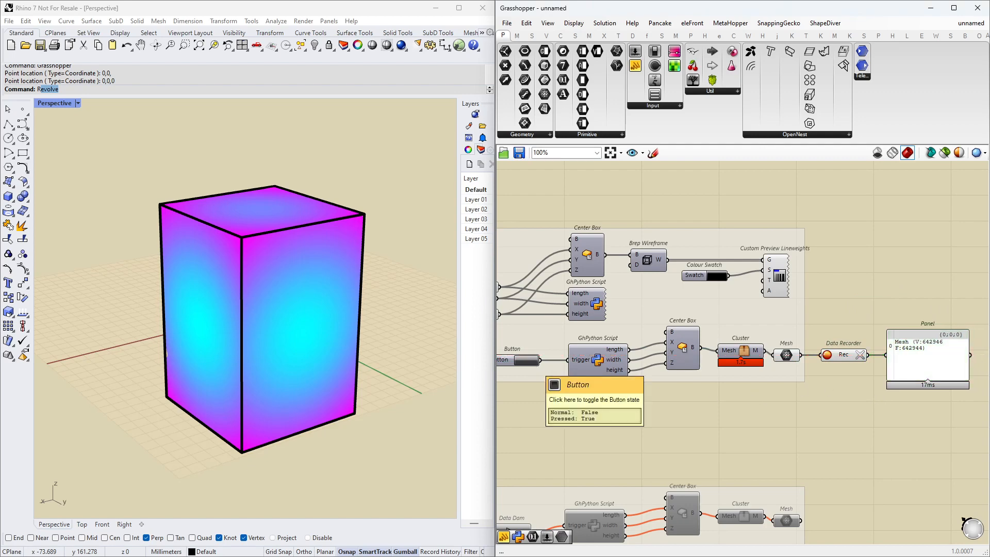
pyautogui.click(523, 360)
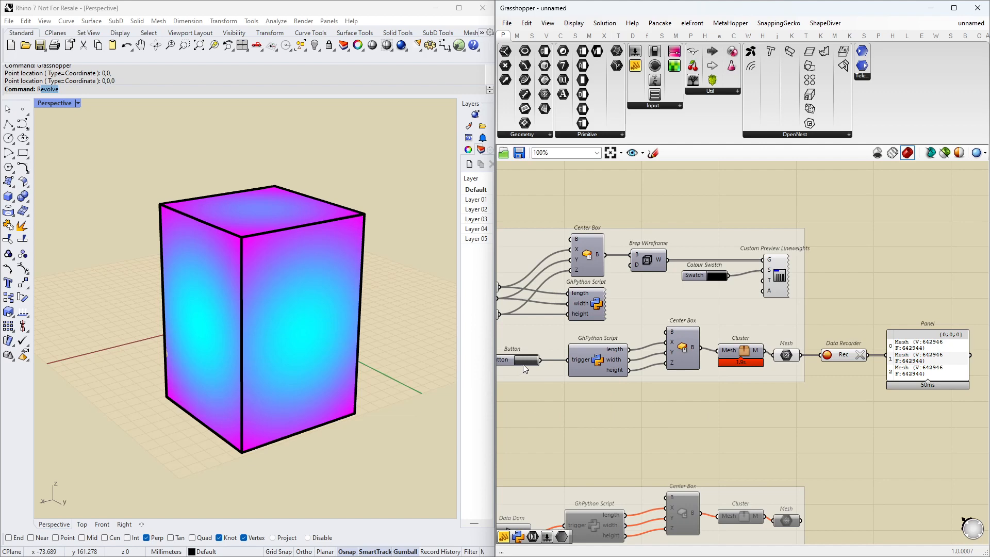
pyautogui.moveTo(521, 360)
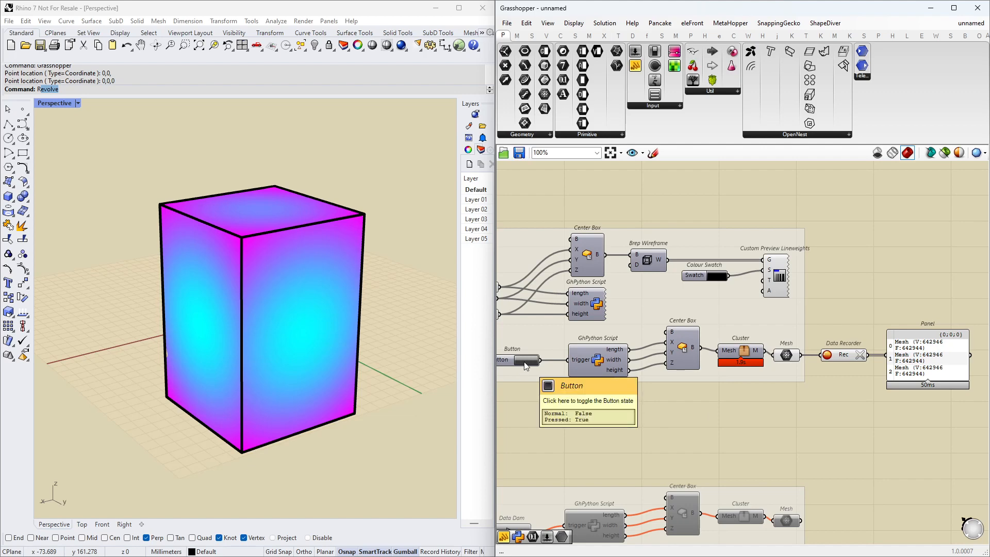
pyautogui.moveTo(515, 390)
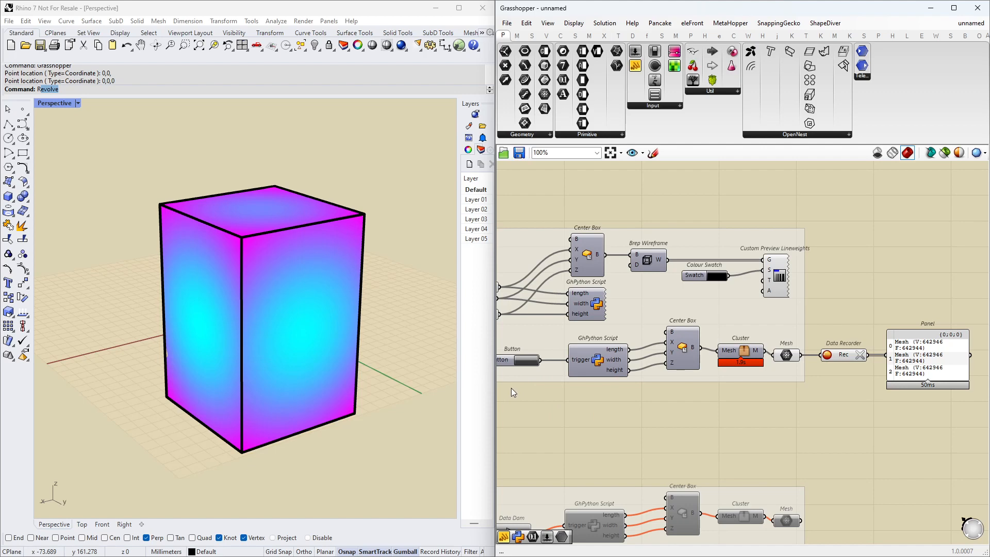
pyautogui.moveTo(822, 329)
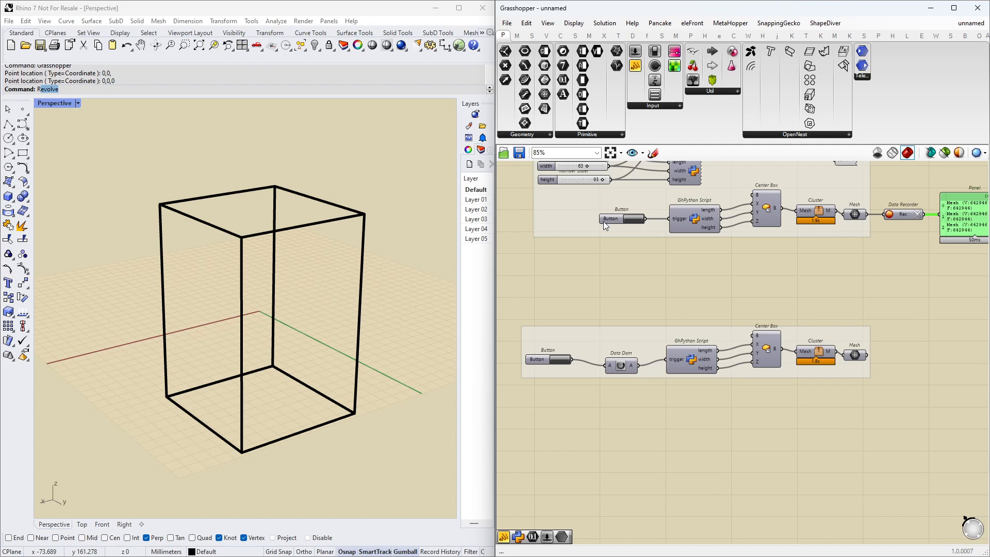
# Fire the Button into the Data Dam chain so the box becomes a height-10 slab
pyautogui.click(621, 218)
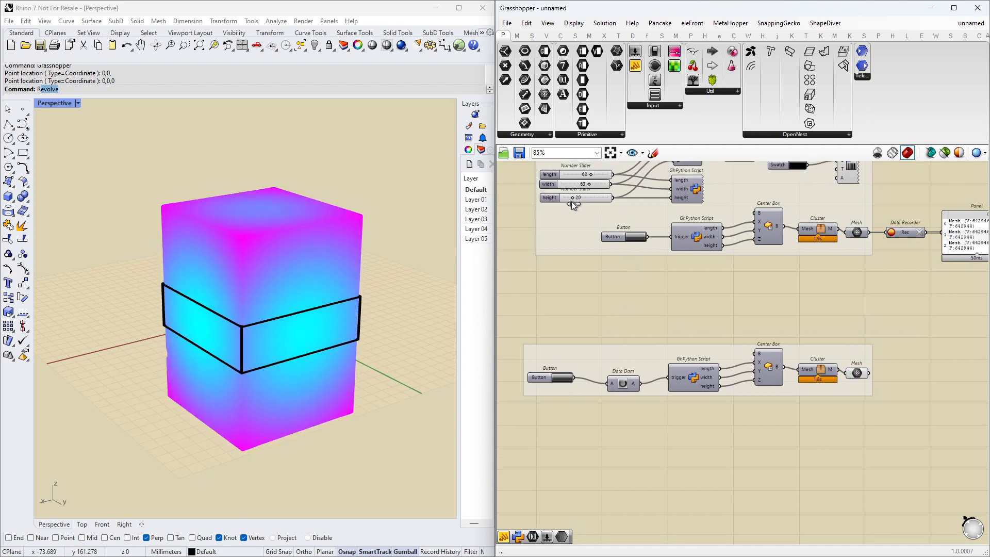
pyautogui.click(540, 377)
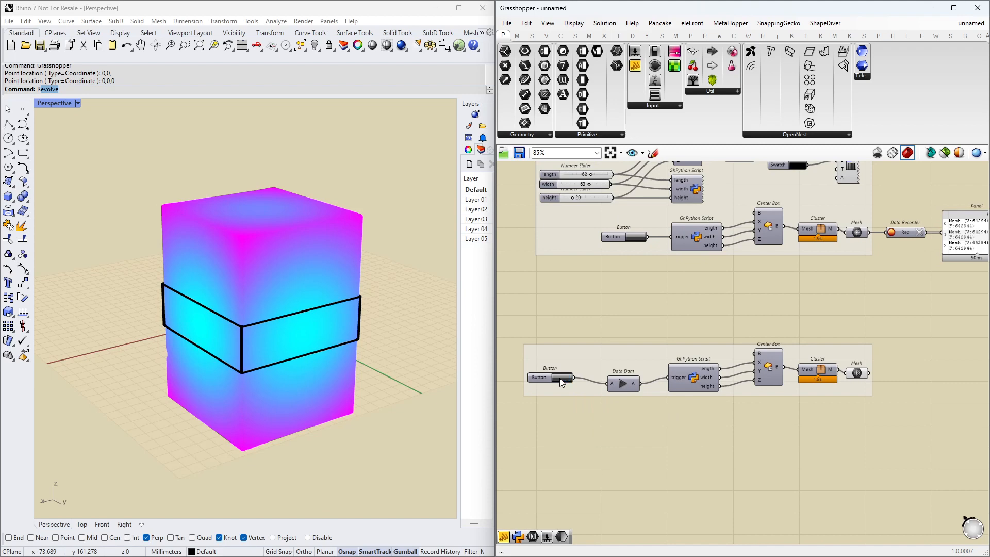
pyautogui.click(566, 377)
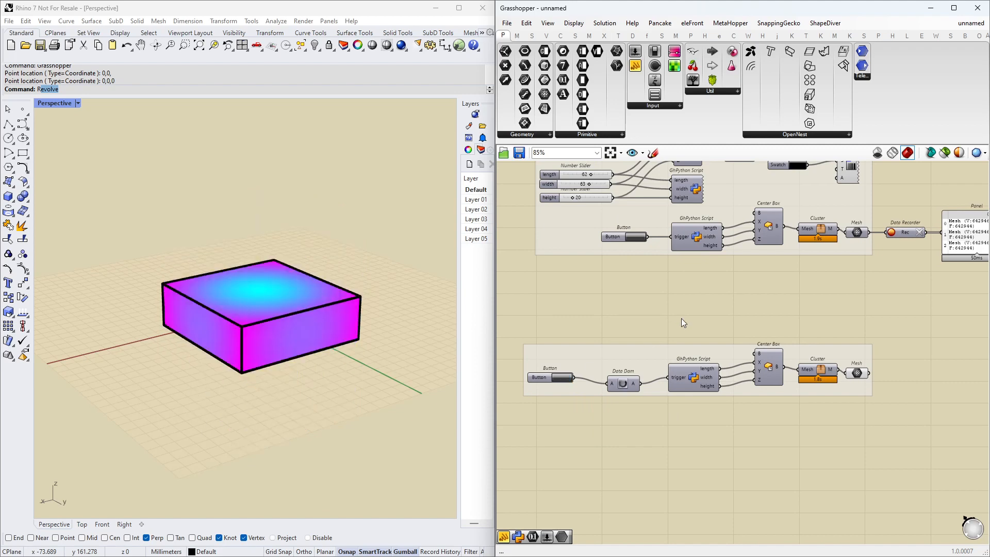
pyautogui.scroll(-3)
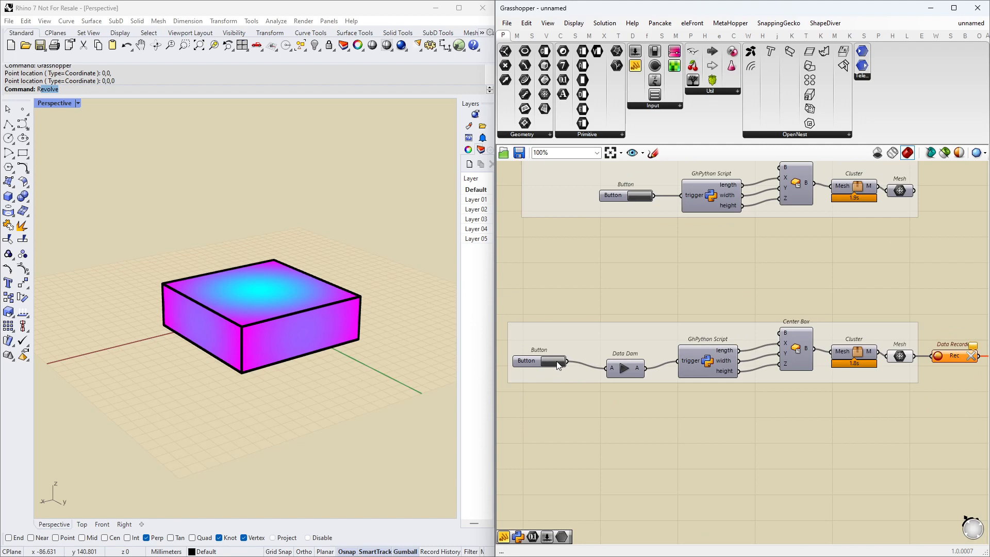
# Bring up the Data Dam's delay options, currently at 0.25 seconds
pyautogui.scroll(-3)
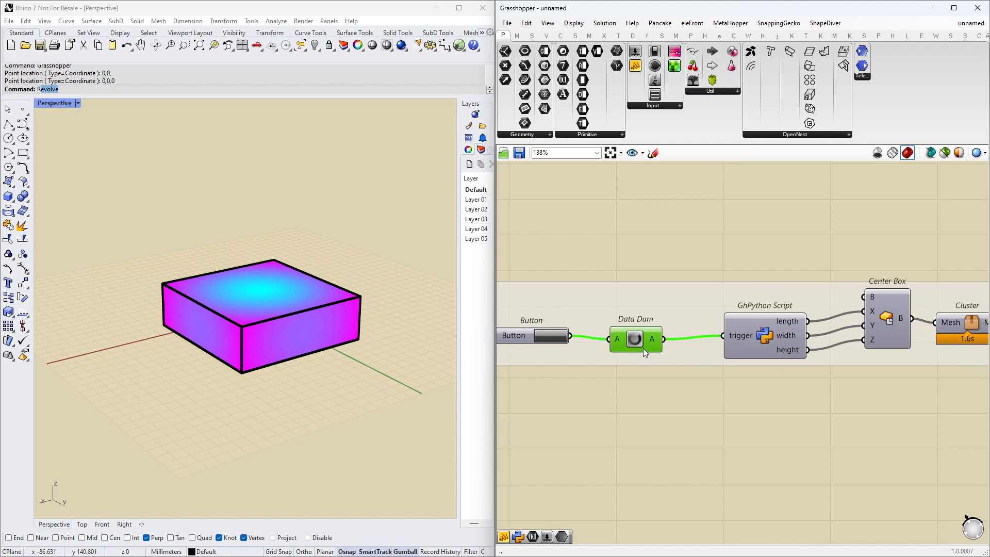
pyautogui.moveTo(583, 354)
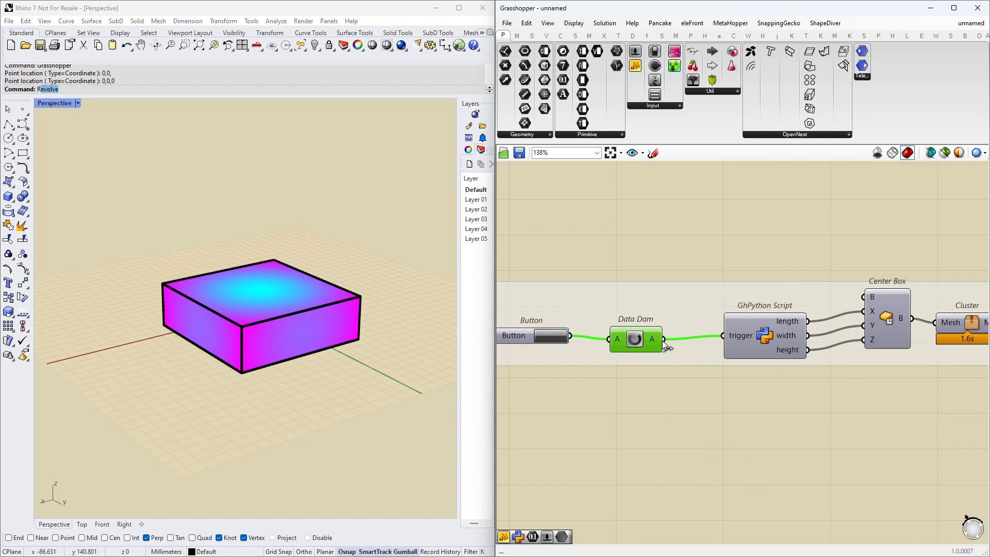
pyautogui.moveTo(654, 340)
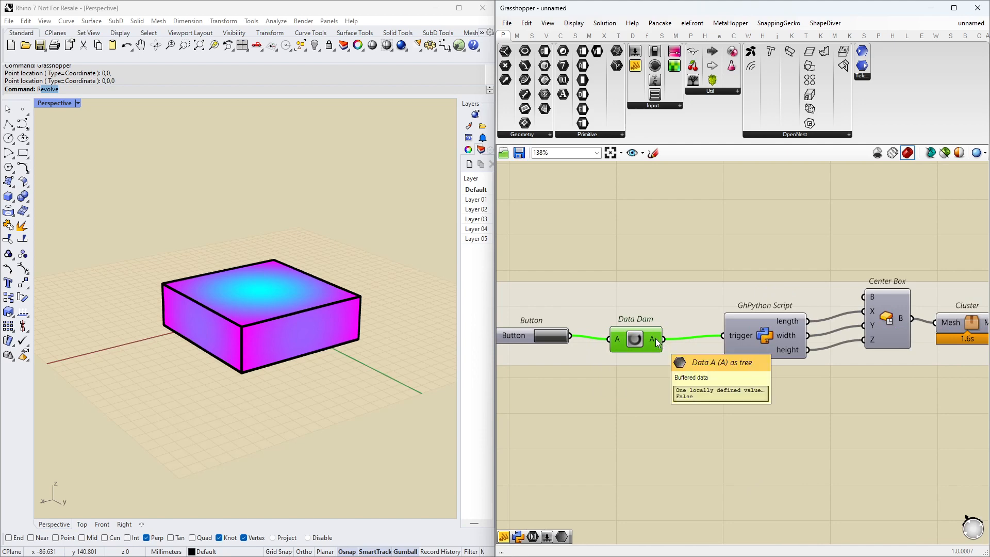
pyautogui.moveTo(617, 366)
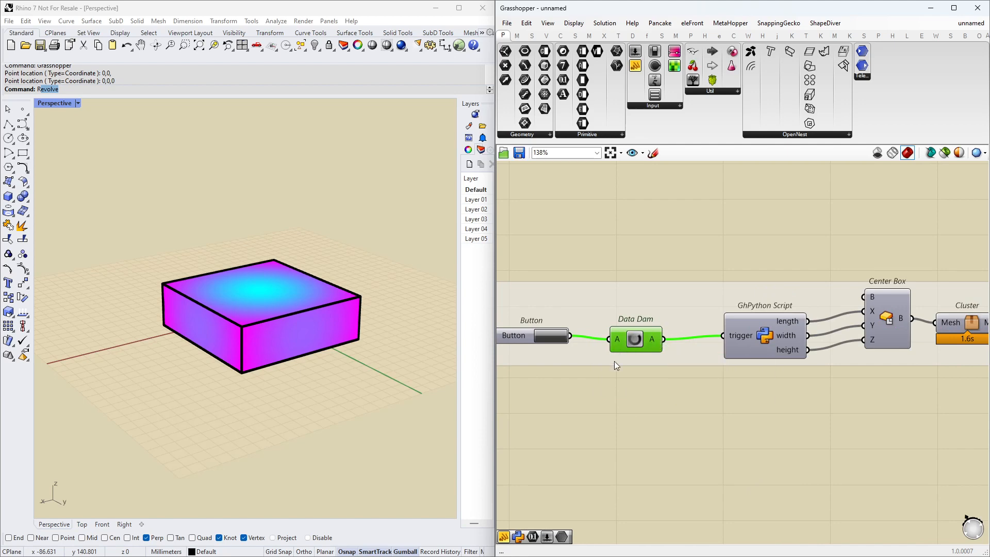
pyautogui.rightClick(635, 339)
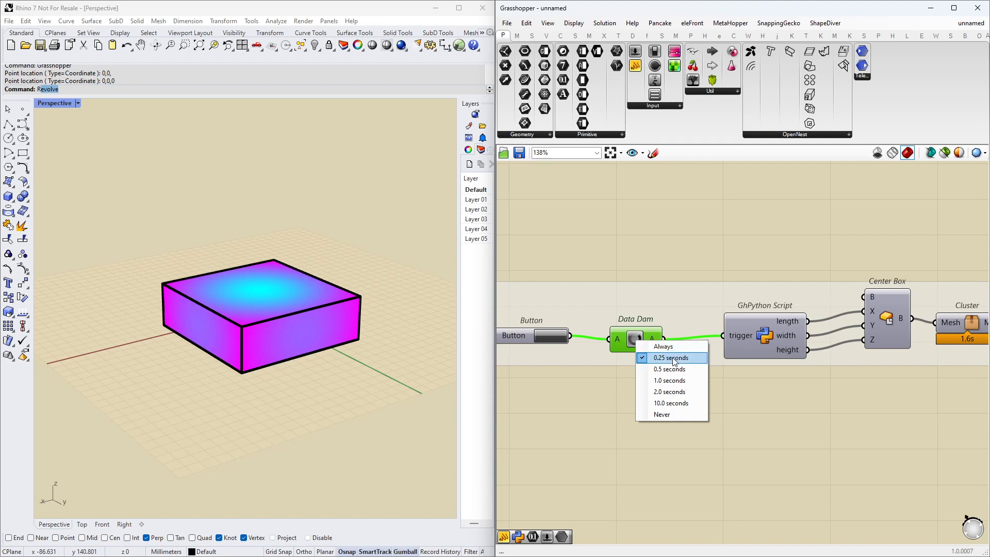
pyautogui.moveTo(688, 367)
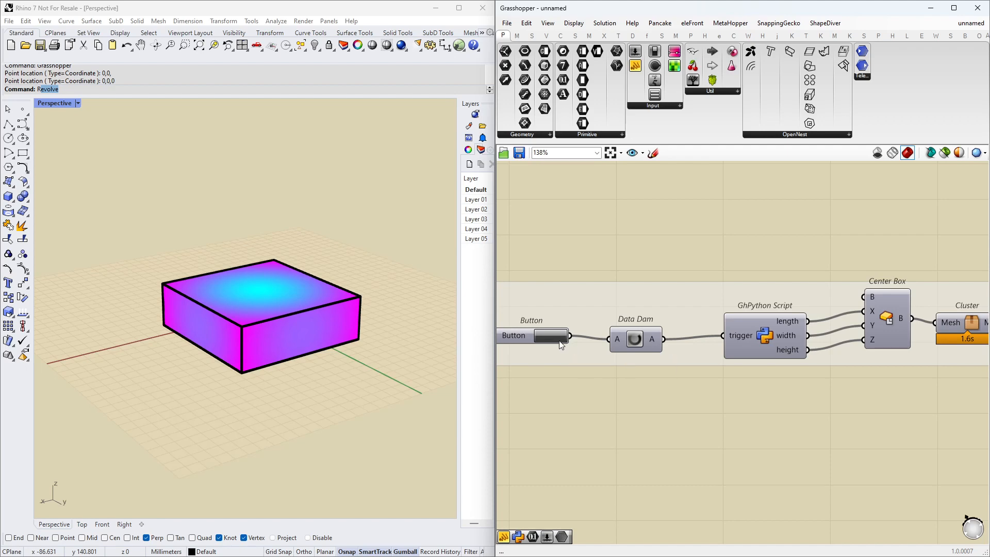
pyautogui.moveTo(635, 352)
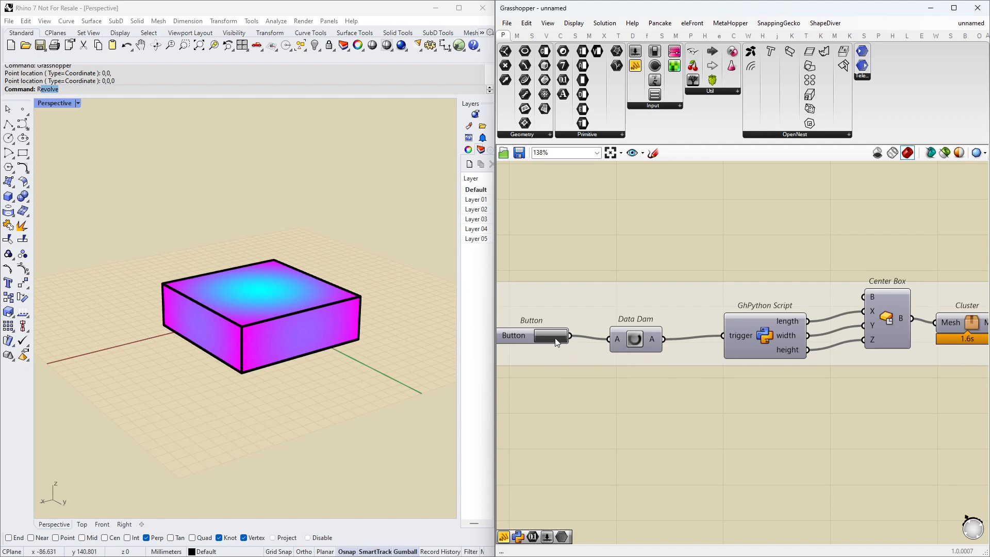
pyautogui.moveTo(619, 341)
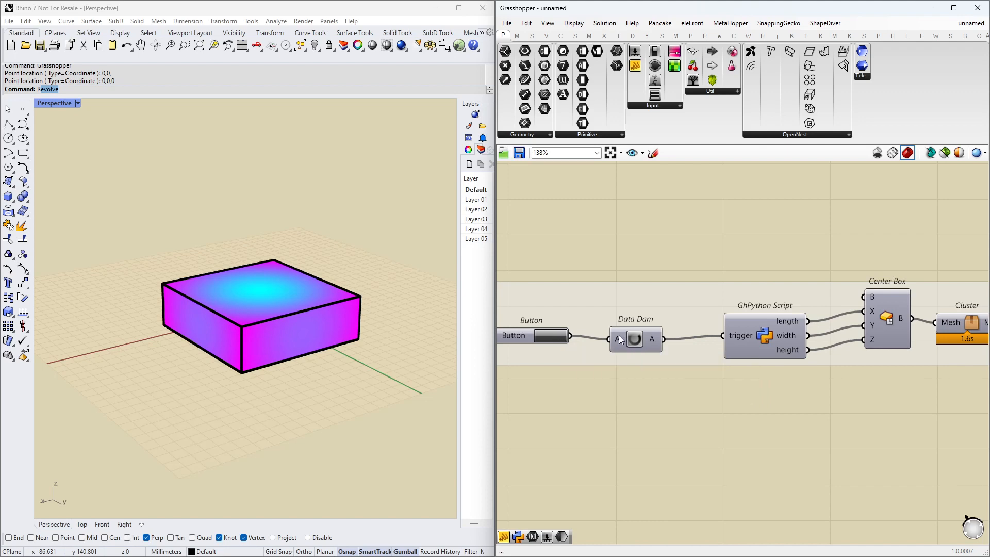
pyautogui.moveTo(654, 342)
pyautogui.write('dat')
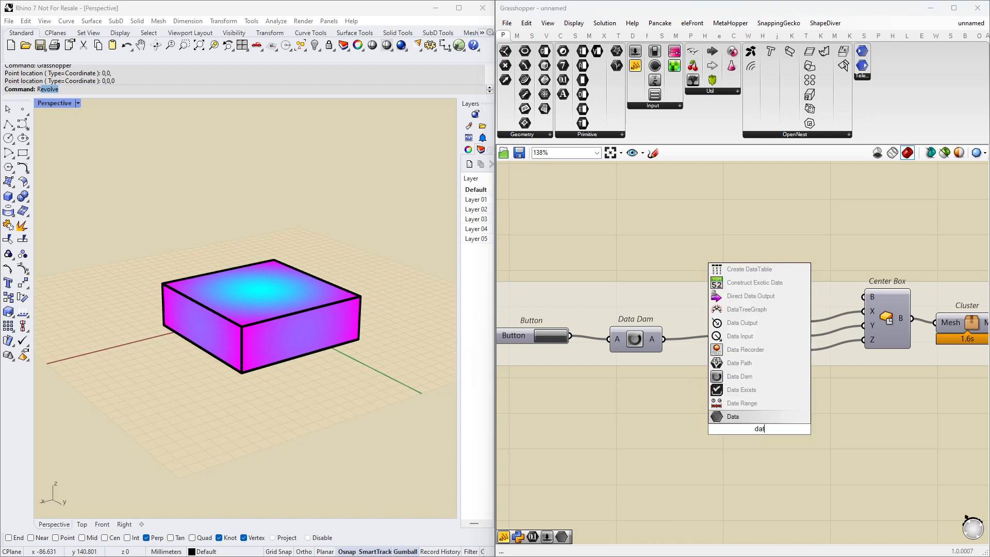
# Add a Data Recorder after the Data Dam, reset it and fire a True pulse to compare both panels
pyautogui.click(745, 349)
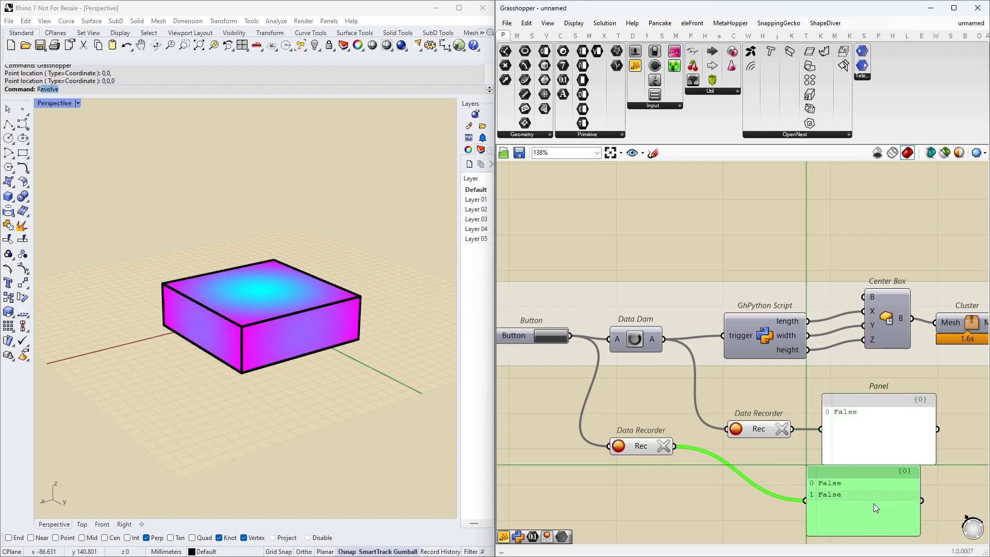
pyautogui.click(735, 429)
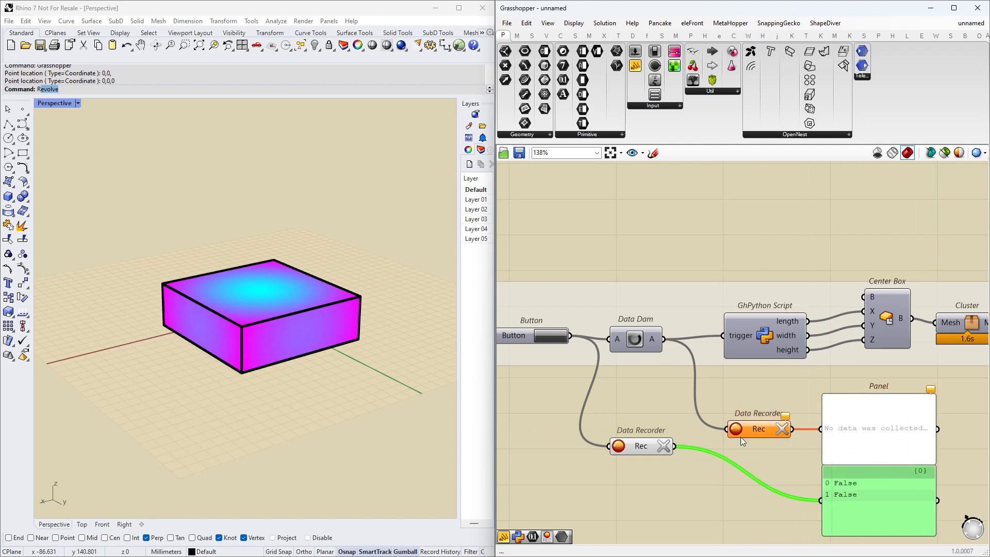
pyautogui.click(532, 336)
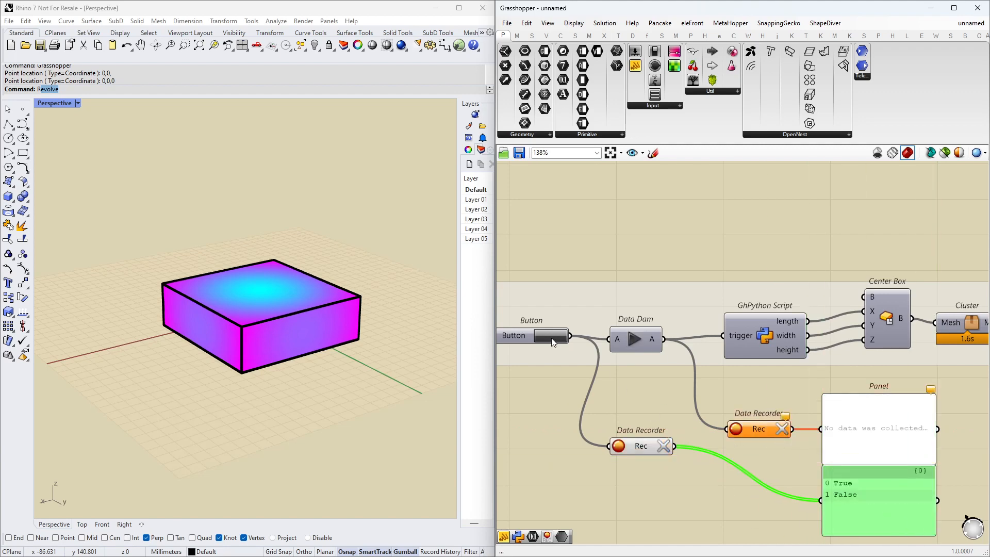
pyautogui.click(550, 336)
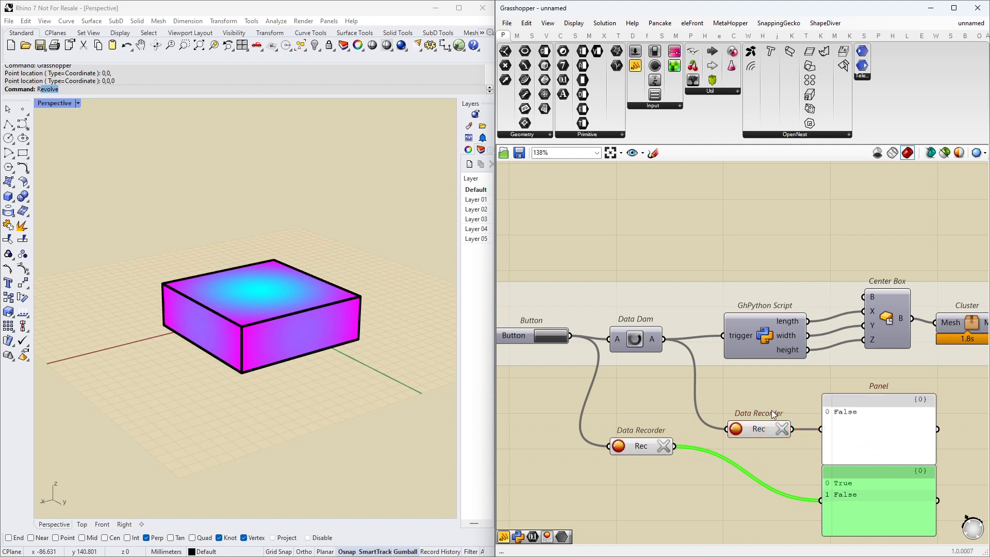
pyautogui.moveTo(852, 499)
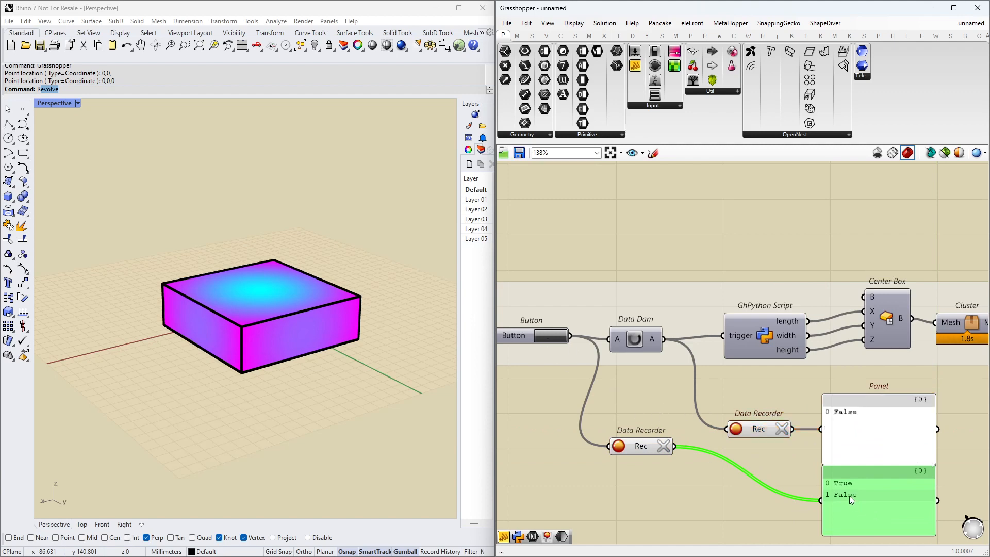
pyautogui.moveTo(633, 339)
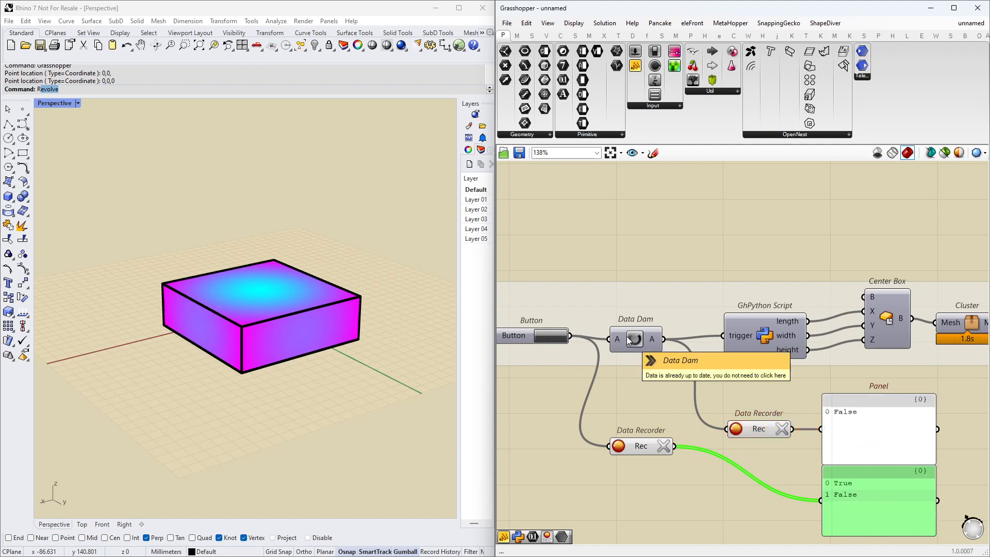
pyautogui.moveTo(685, 316)
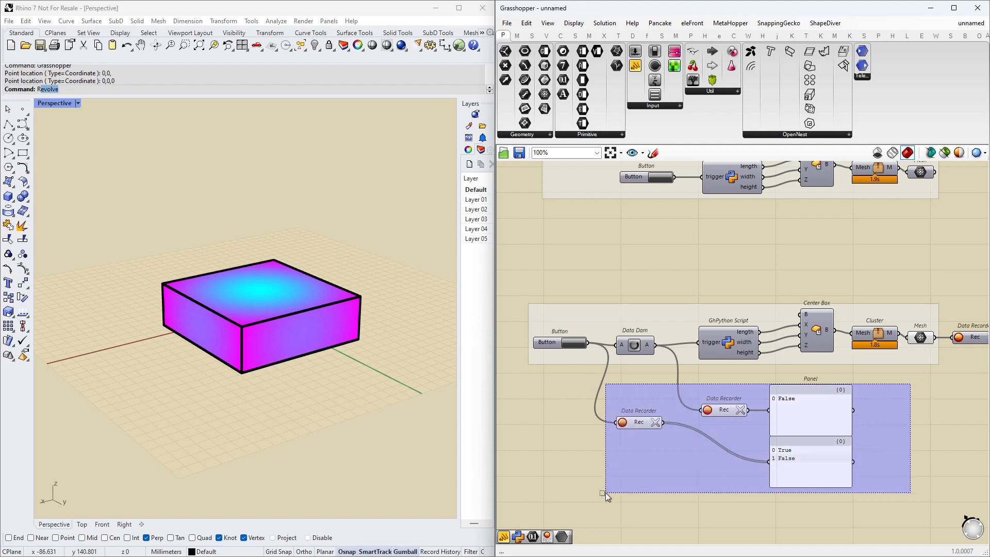
# Delete the recorders and panels, add a Boolean Toggle on trigger, and flip it True then False
pyautogui.press('Delete')
pyautogui.write('boo')
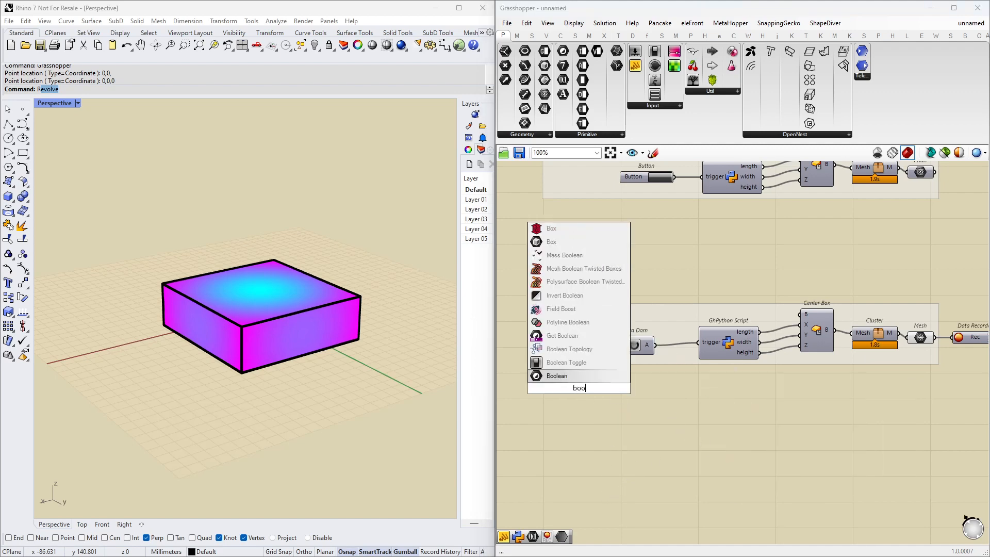
pyautogui.click(566, 362)
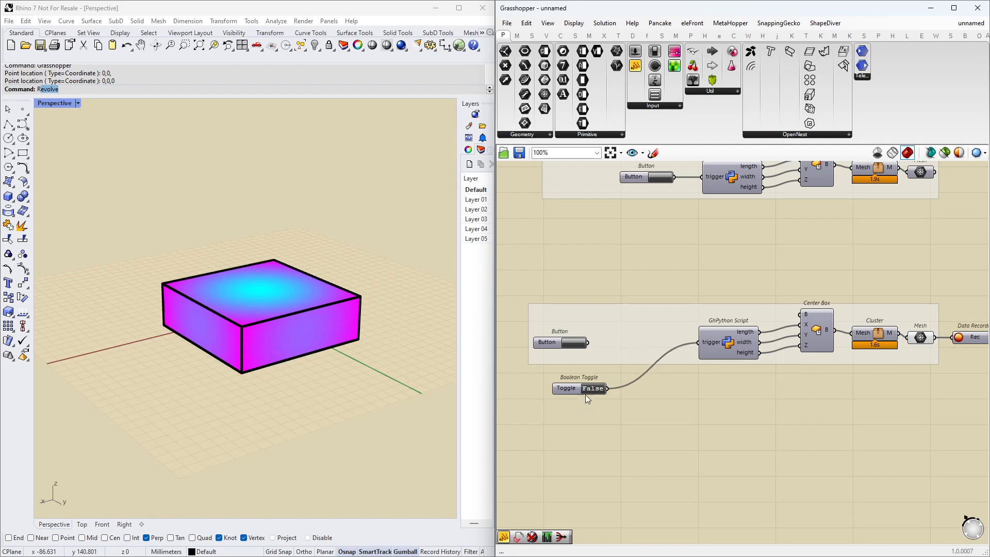
pyautogui.moveTo(592, 394)
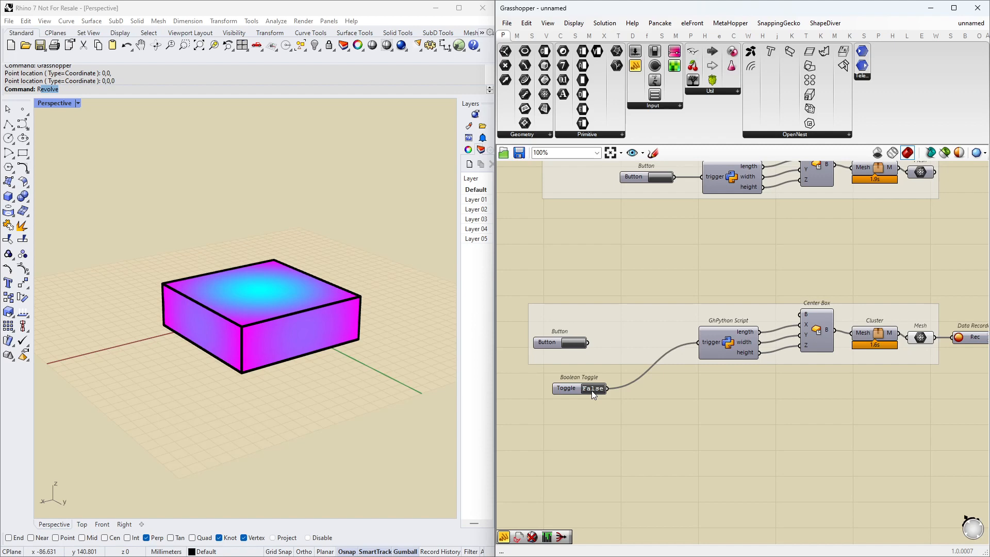
pyautogui.click(592, 388)
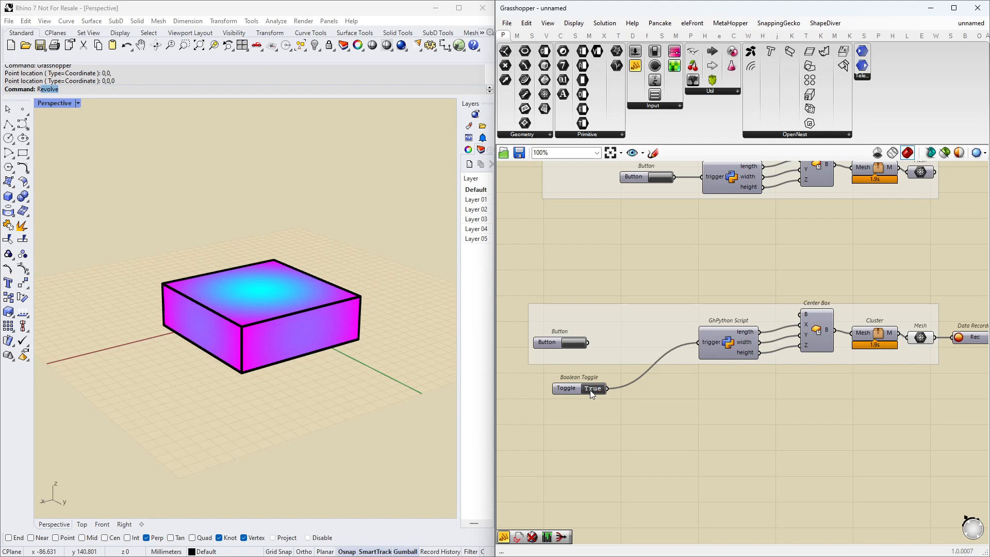
pyautogui.click(592, 388)
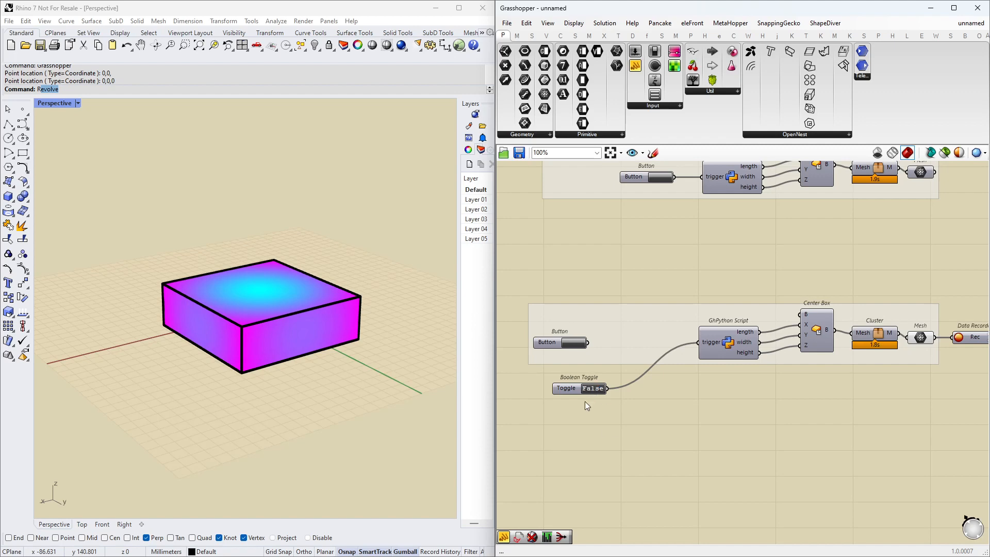
pyautogui.moveTo(577, 392)
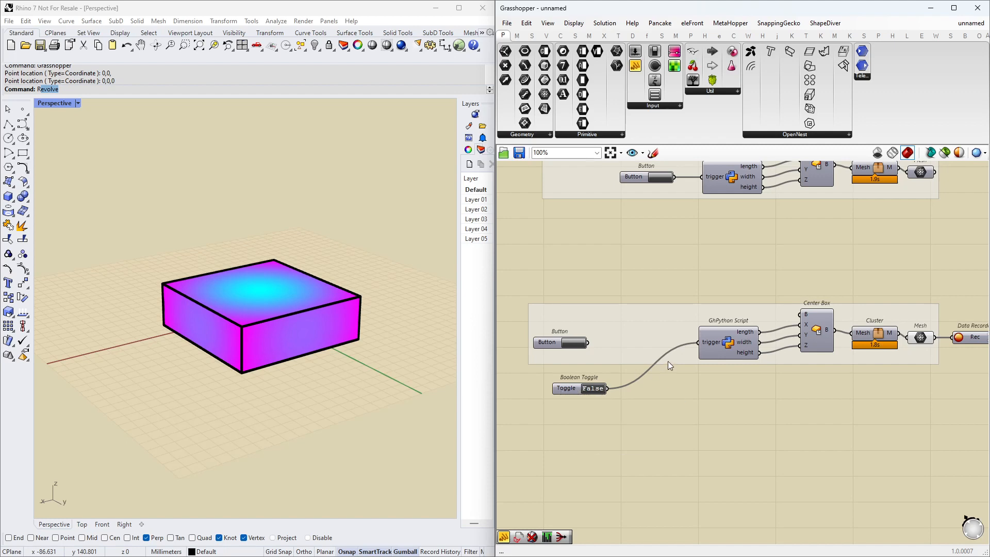
pyautogui.doubleClick(729, 342)
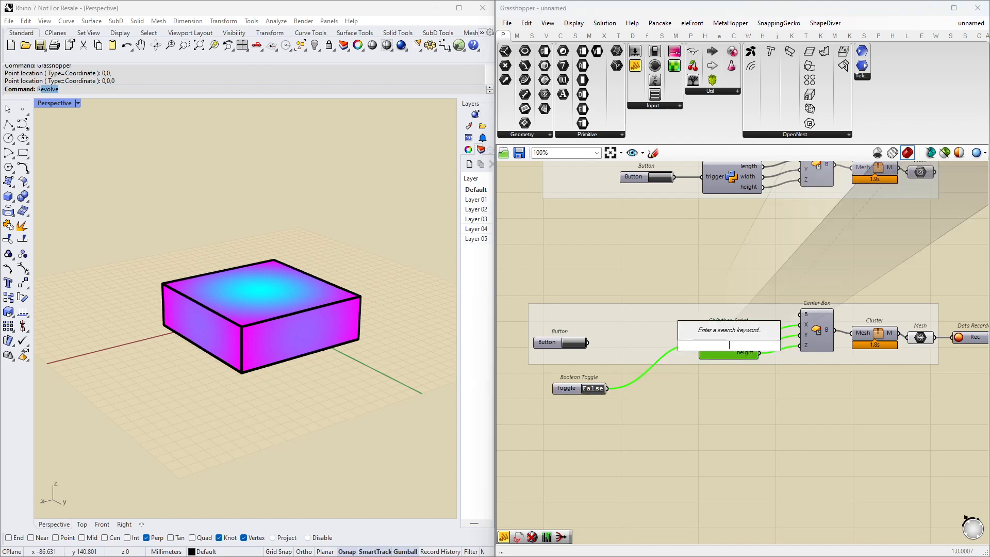
pyautogui.doubleClick(728, 342)
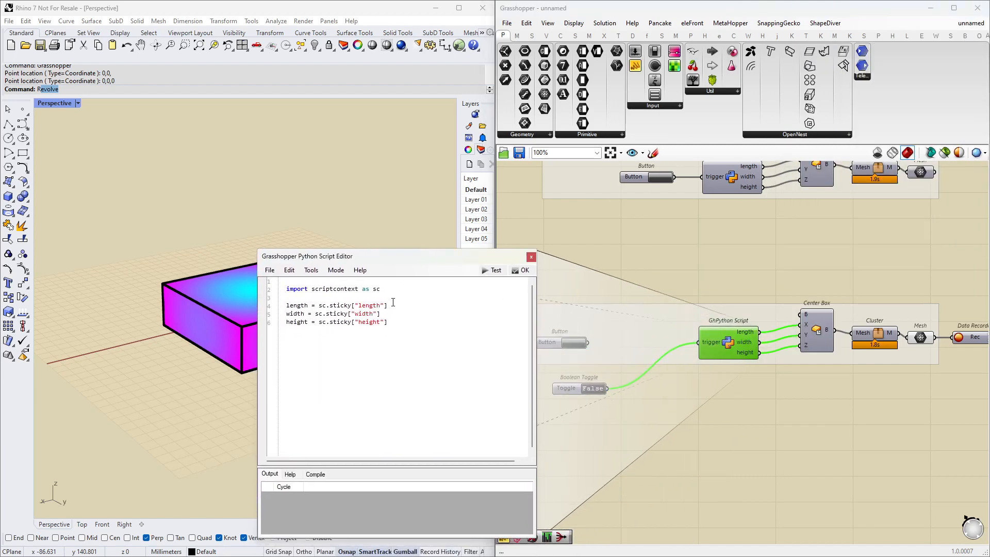
pyautogui.click(286, 280)
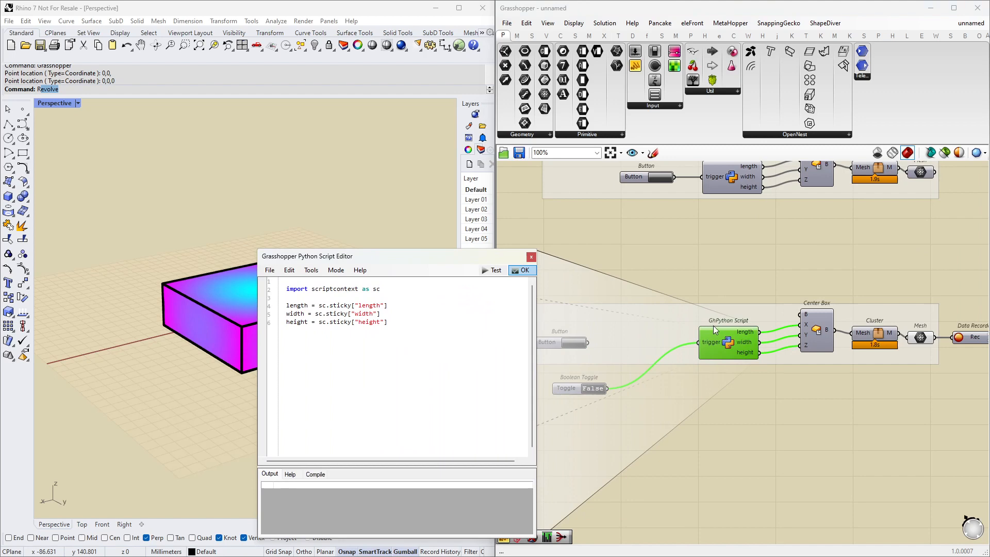
pyautogui.click(522, 269)
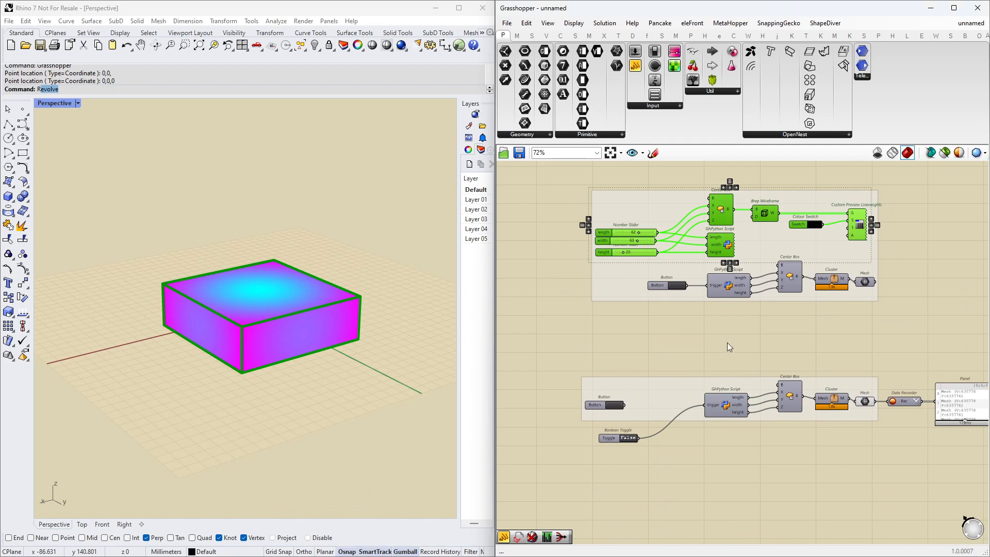
pyautogui.moveTo(693, 317)
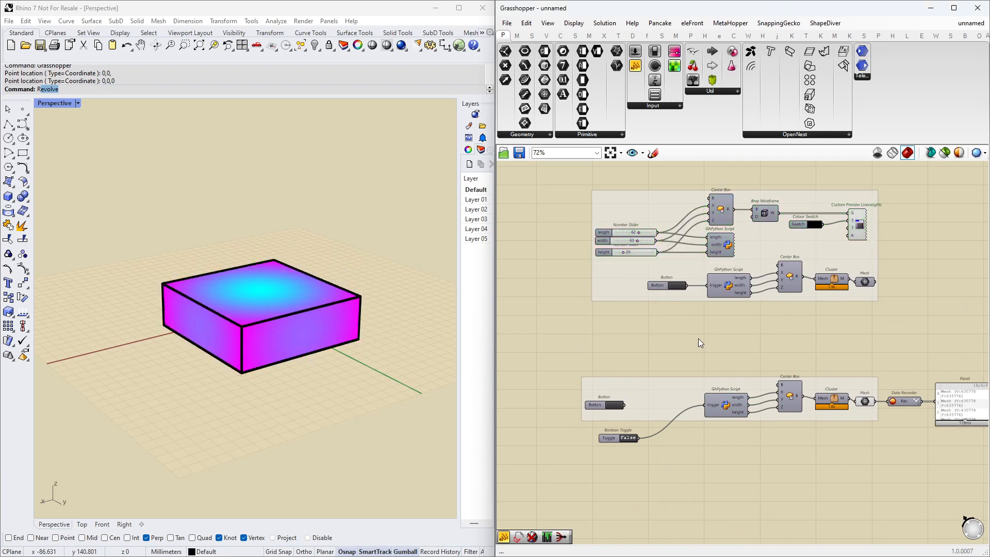
pyautogui.moveTo(666, 285)
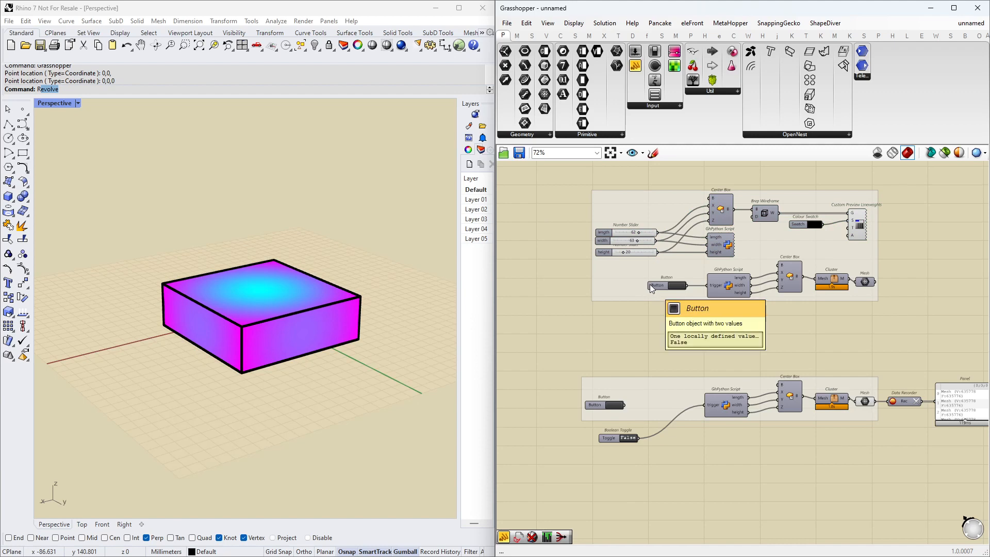
pyautogui.moveTo(693, 274)
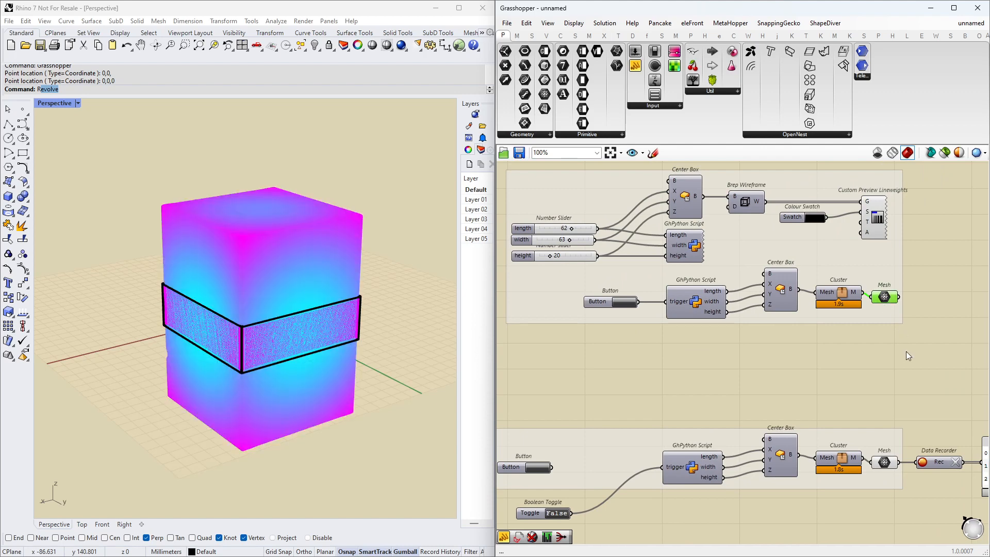
# Zoom the canvas to inspect the slider group driving the refreshed tall box
pyautogui.scroll(-3)
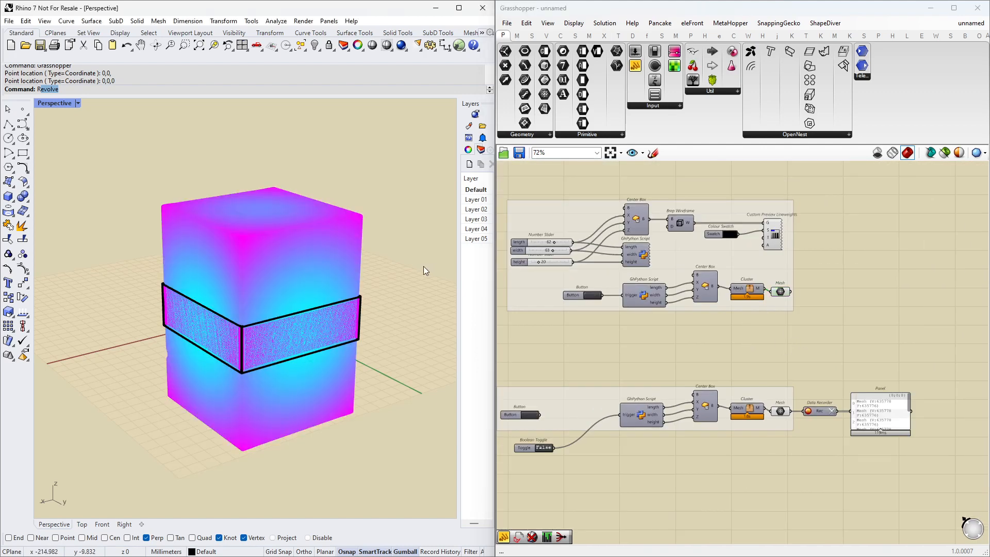
pyautogui.moveTo(328, 234)
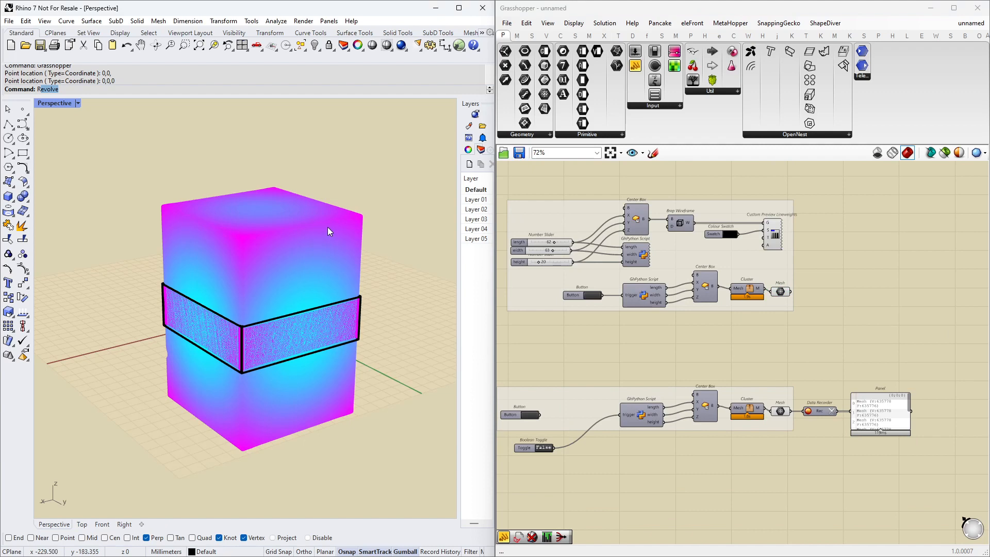
pyautogui.moveTo(330, 231)
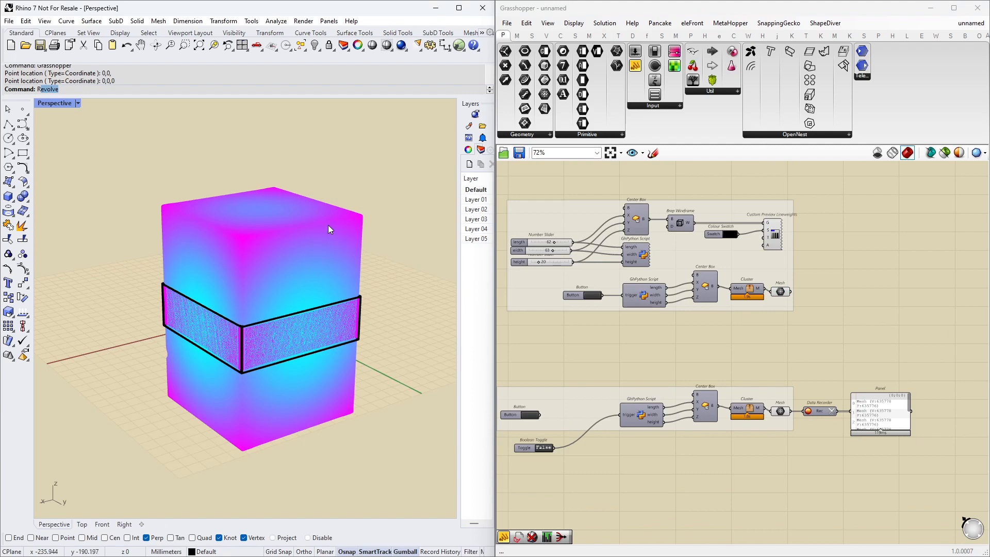
pyautogui.moveTo(329, 231)
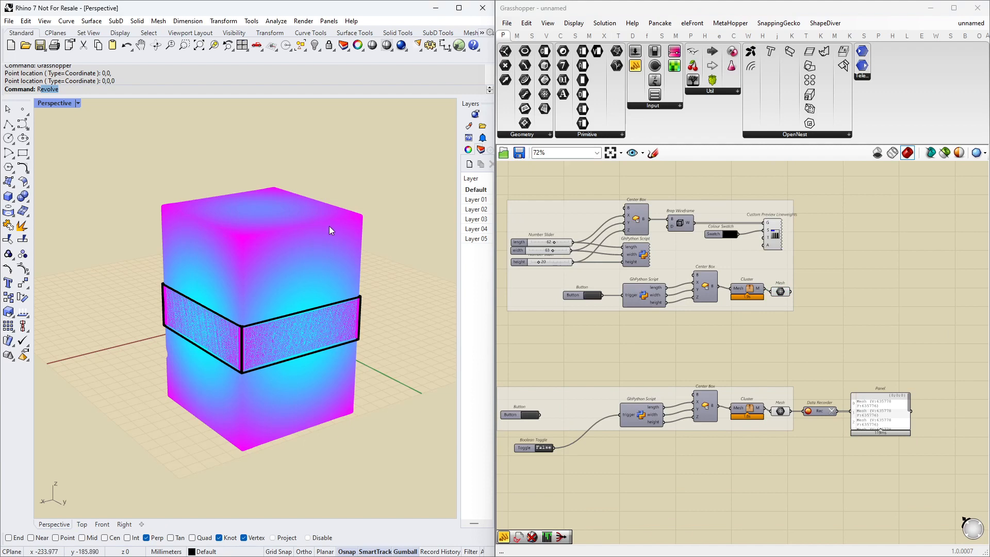
pyautogui.moveTo(515, 300)
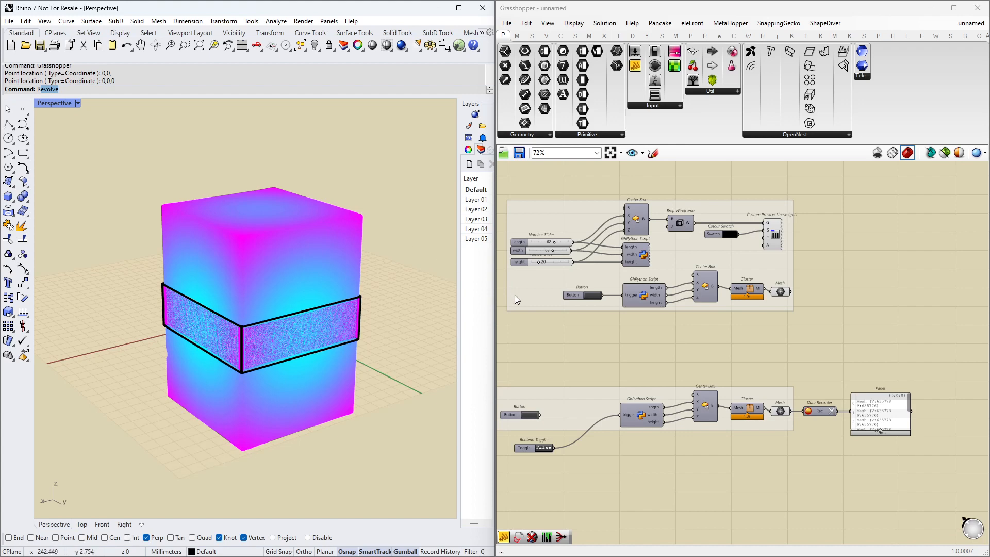